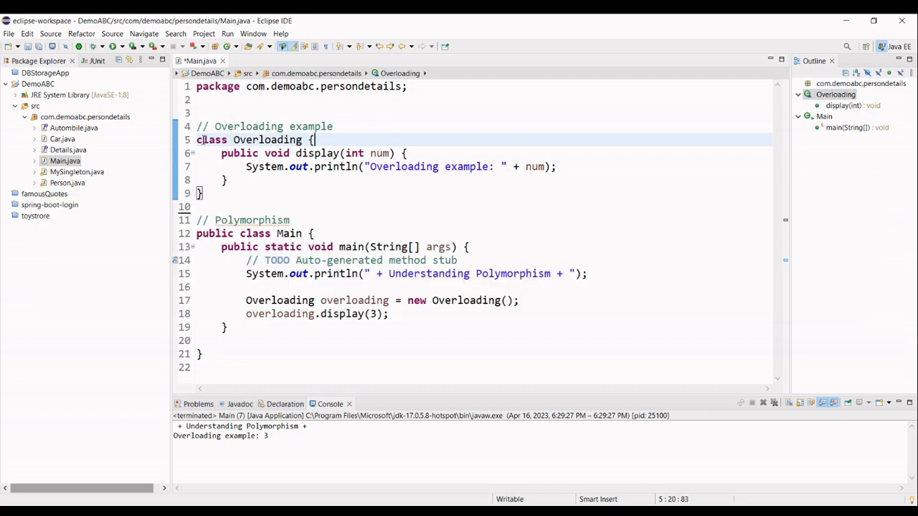
Add the comment // Overriding Example on a new line after the Overloading class
left_click(203, 194)
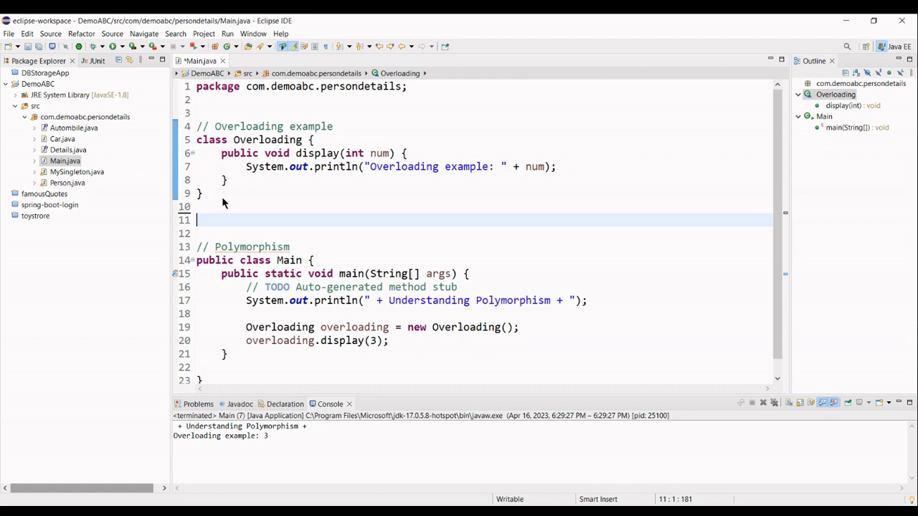
type("// Overriding E")
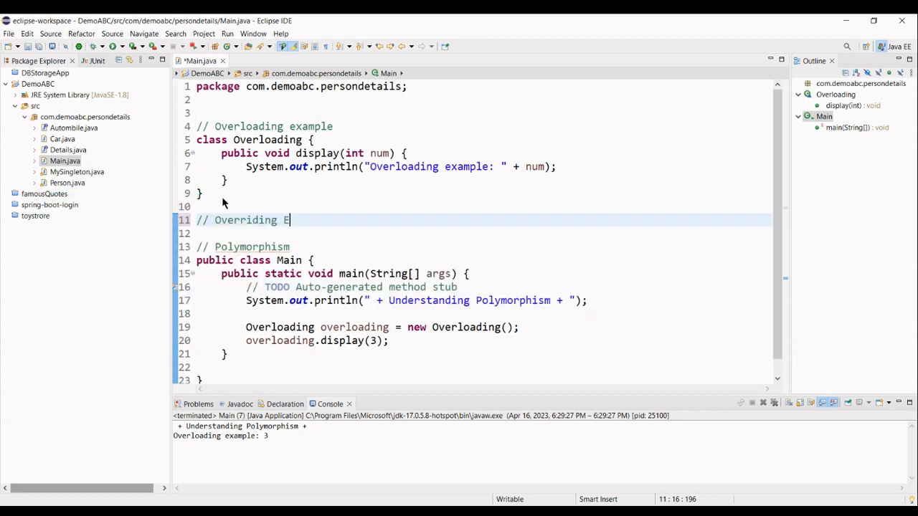
type("xample")
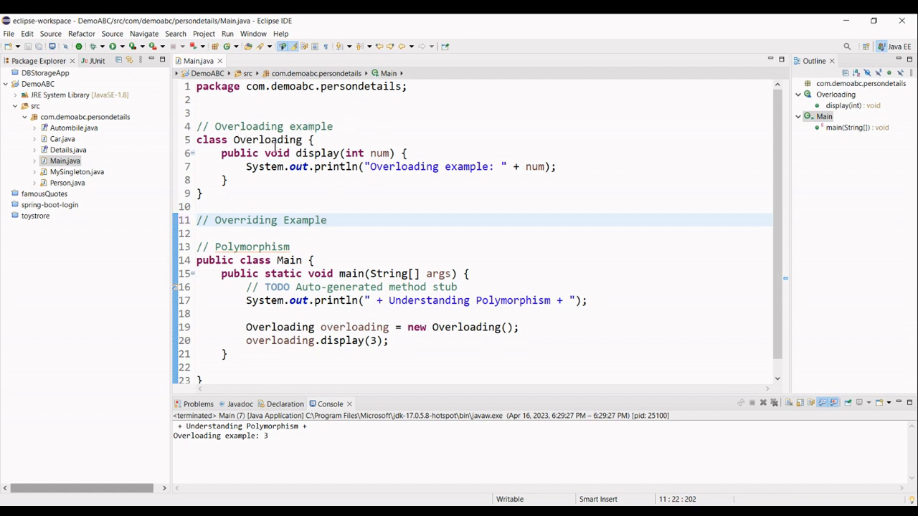
Highlight the occurrences of the Overloading class name in the editor
left_click(327, 221)
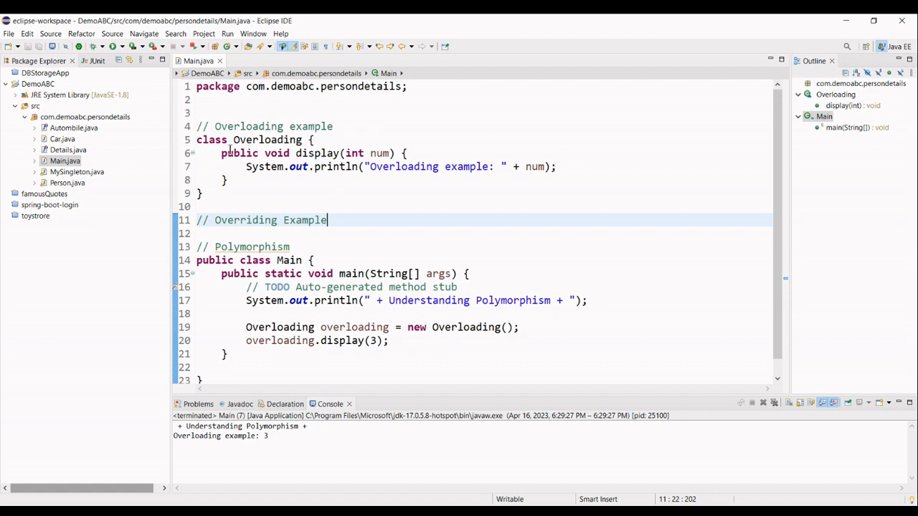
left_click(227, 181)
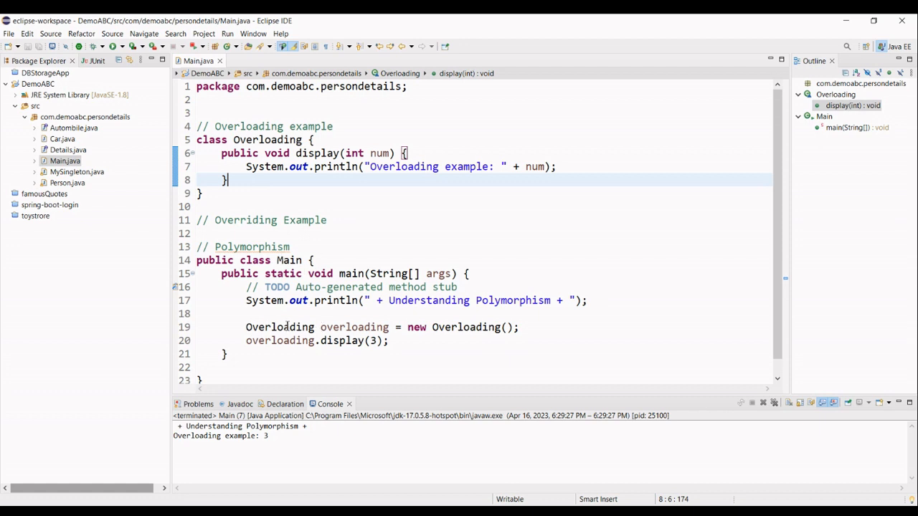
mouse_move(354, 327)
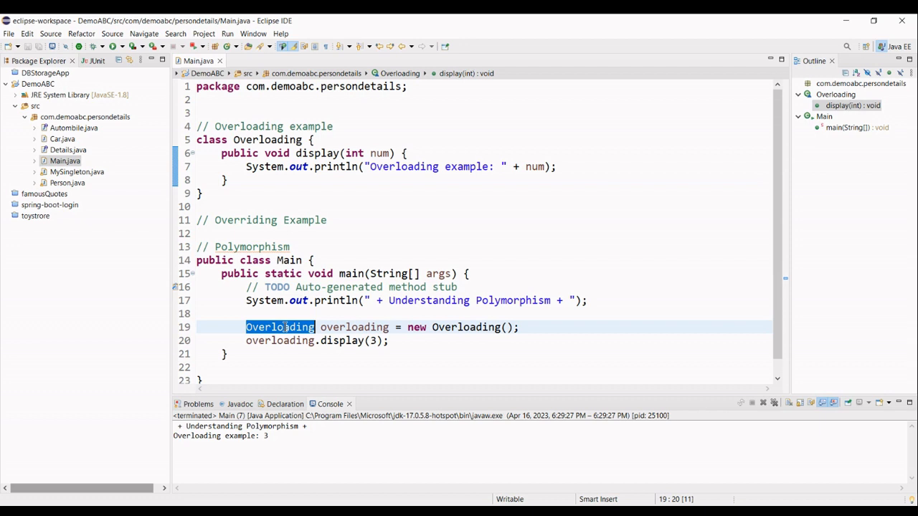
left_click(419, 327)
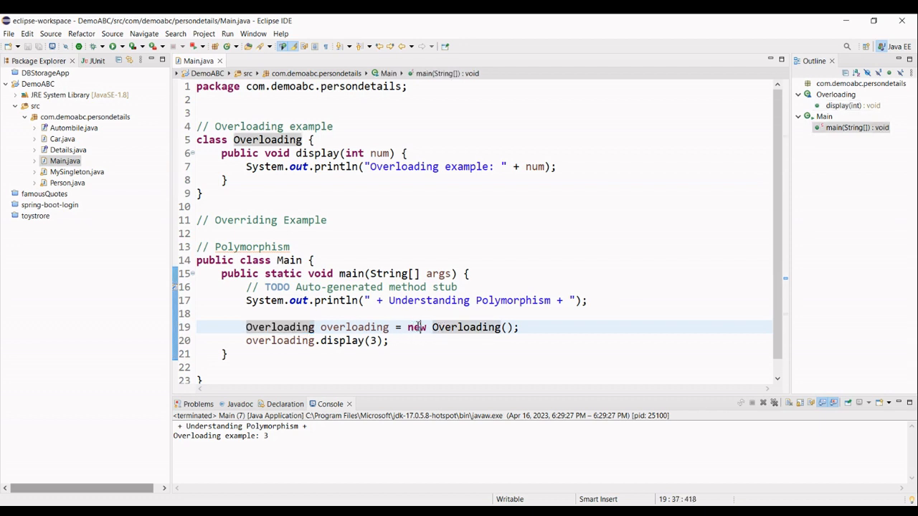
double_click(466, 326)
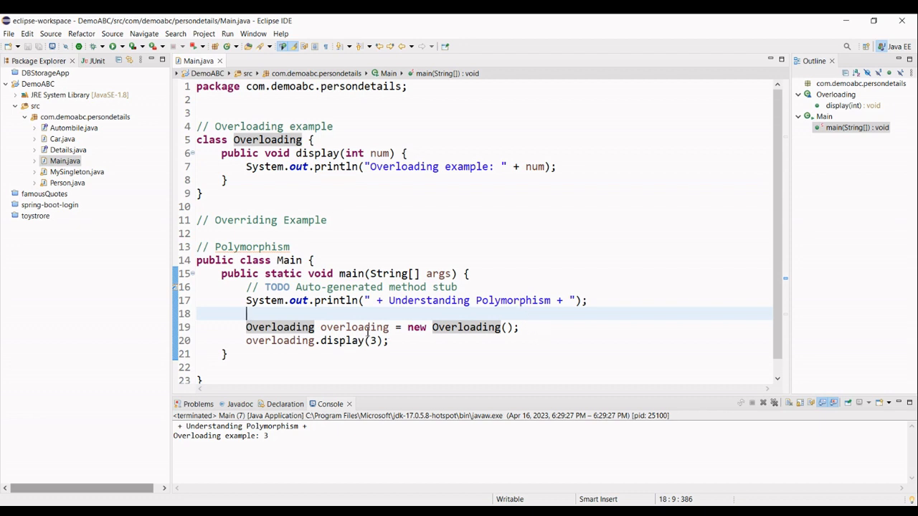
mouse_move(447, 274)
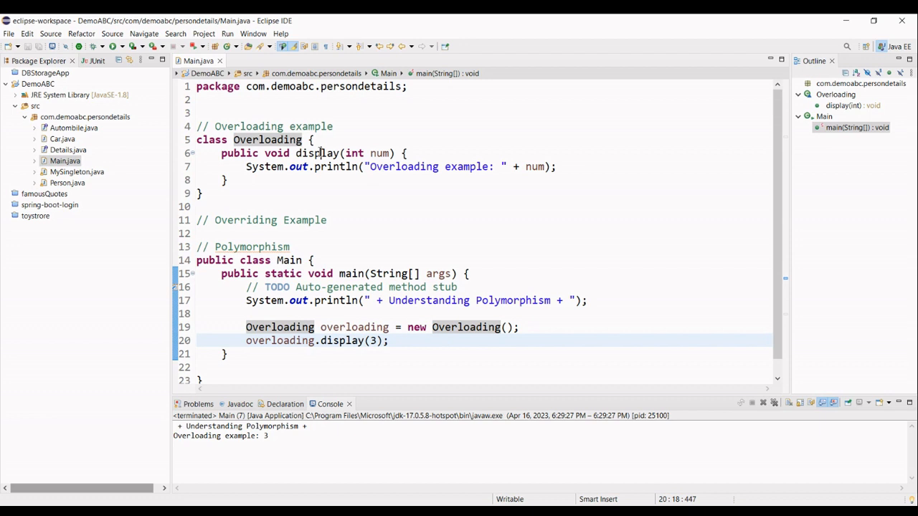
Show where the display method and its num parameter are used
double_click(317, 154)
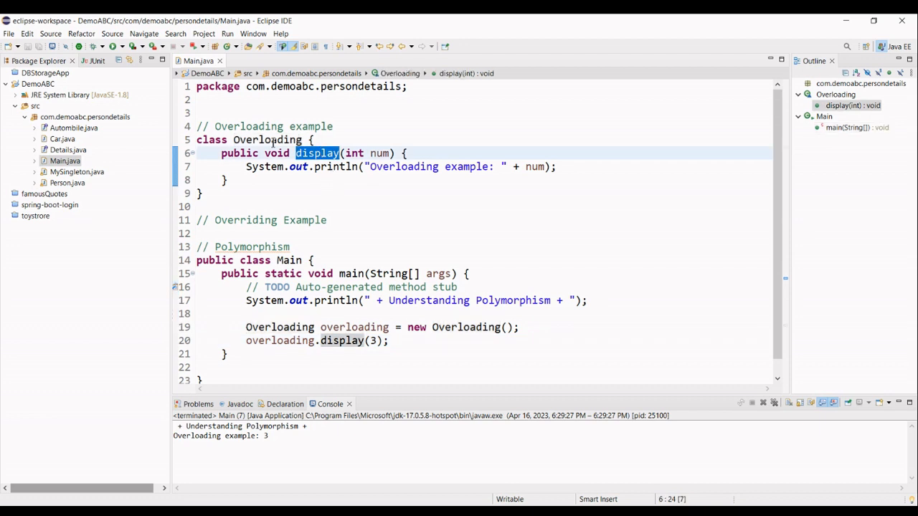
left_click(390, 341)
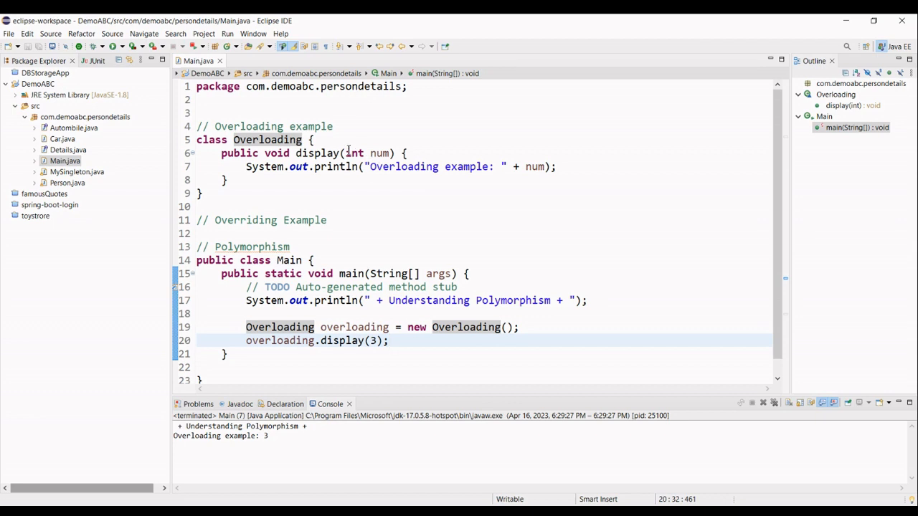
double_click(367, 152)
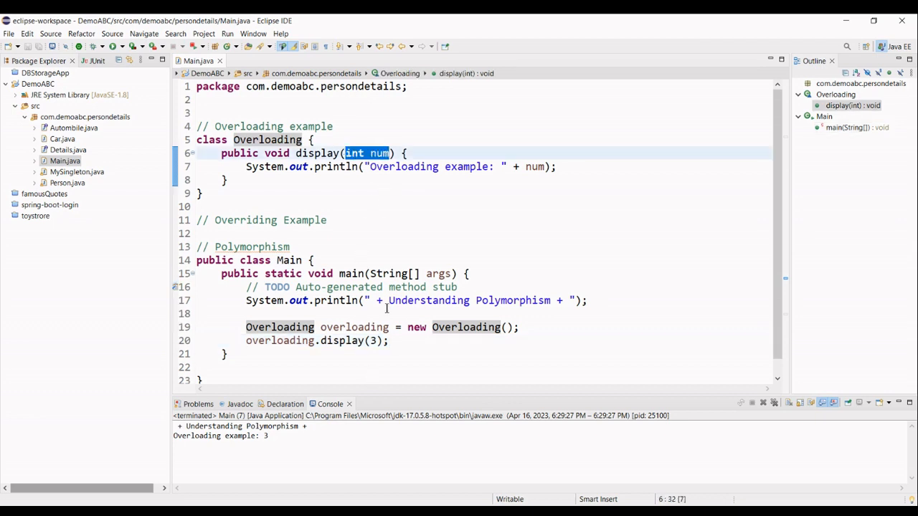
double_click(378, 152)
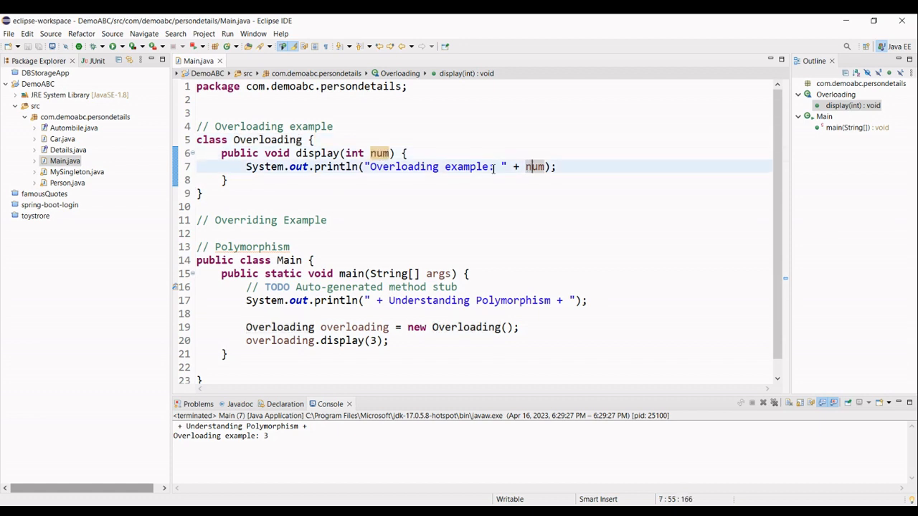
Run Main again and select the Overloading example line in the console output
double_click(401, 166)
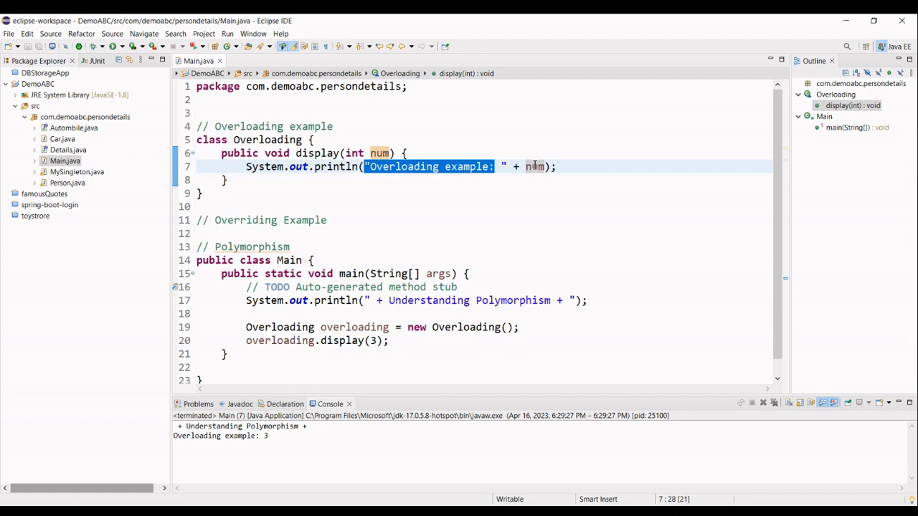
double_click(535, 167)
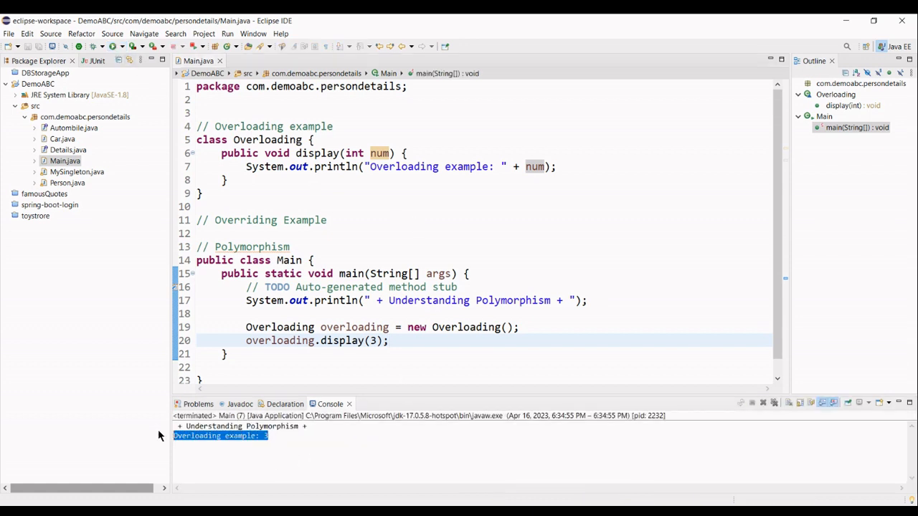
mouse_move(357, 228)
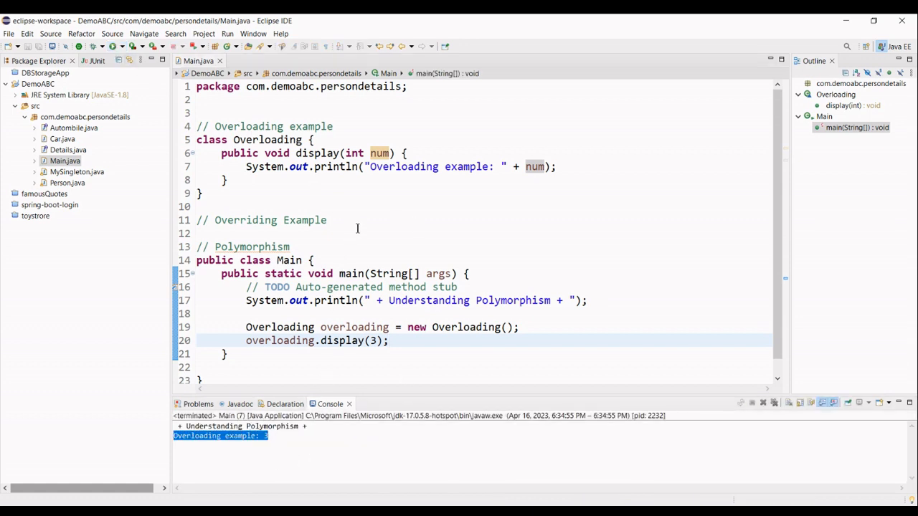
Duplicate the display method below itself and change its parameter type to String
left_click_drag(220, 152, 247, 167)
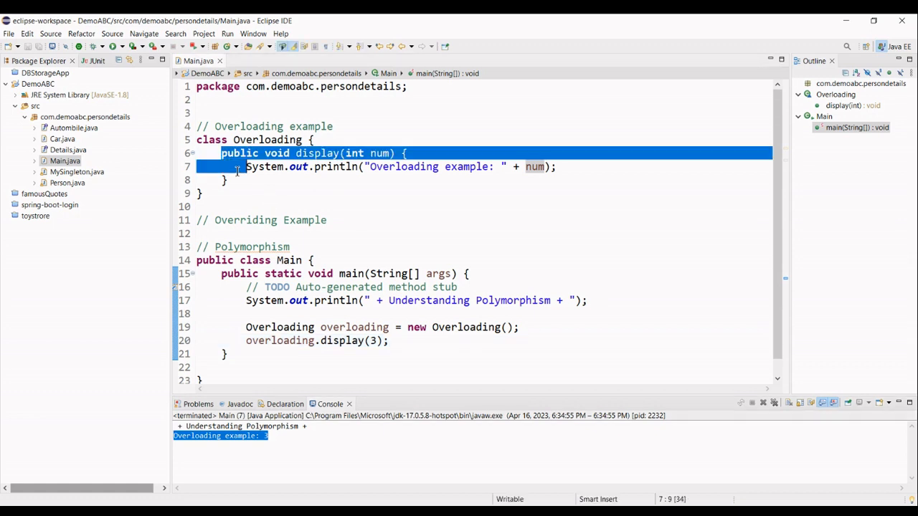
left_click(226, 180)
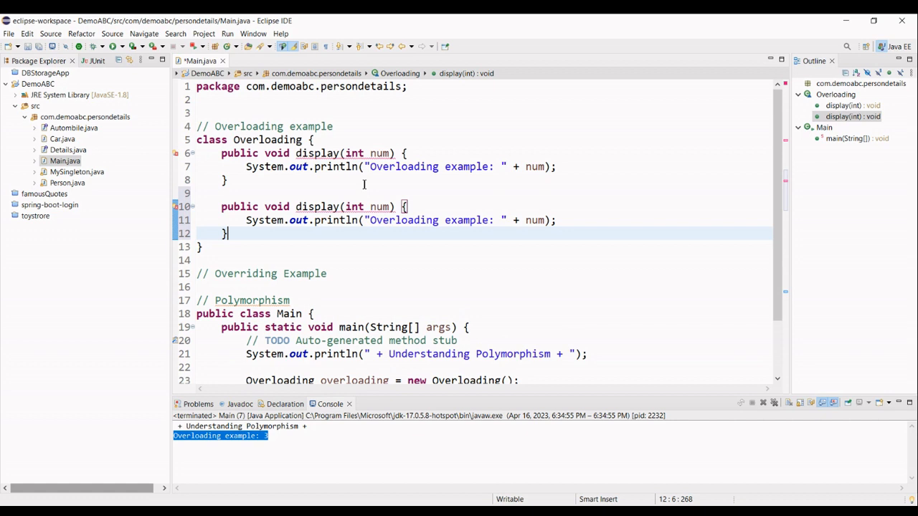
double_click(353, 206)
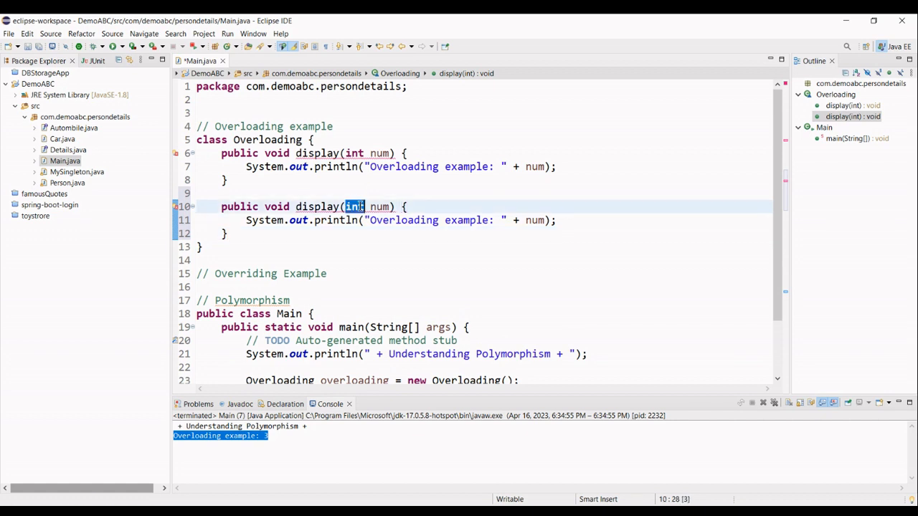
type("String")
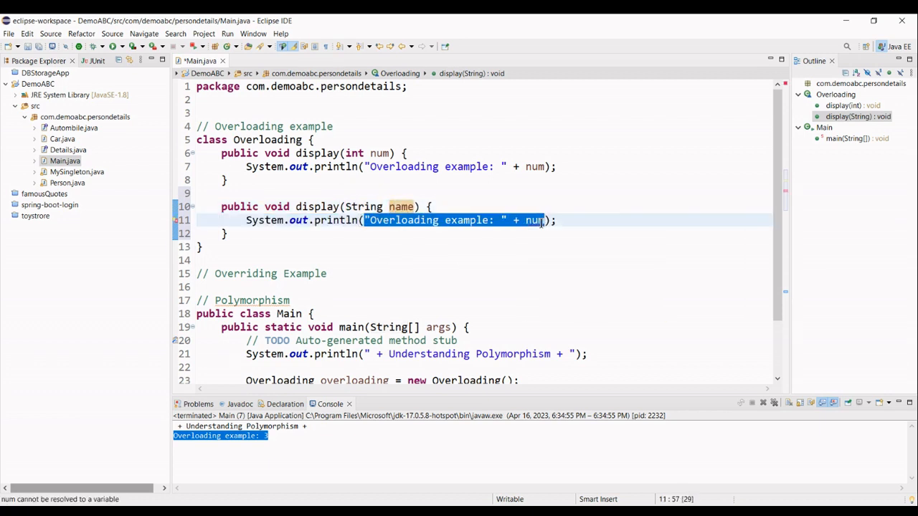
Make the copy take String name and print name, then duplicate it for a third overload
key("Delete")
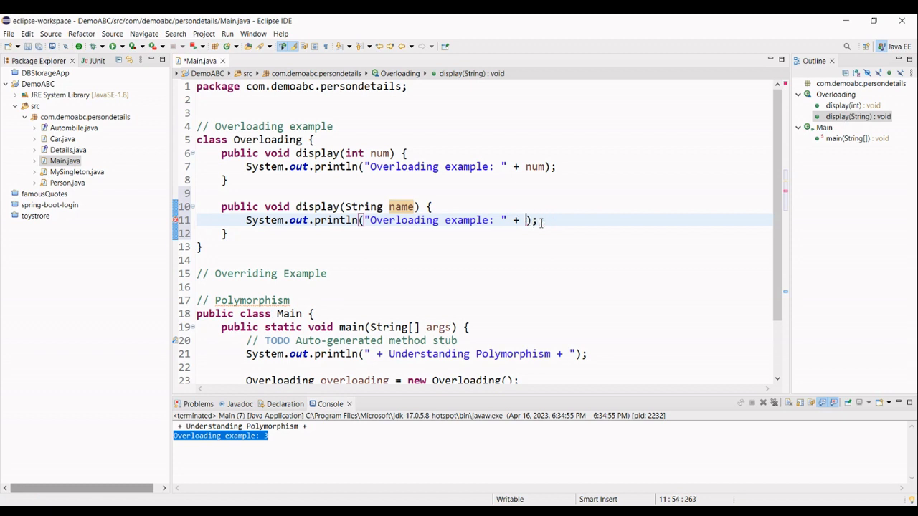
type("name")
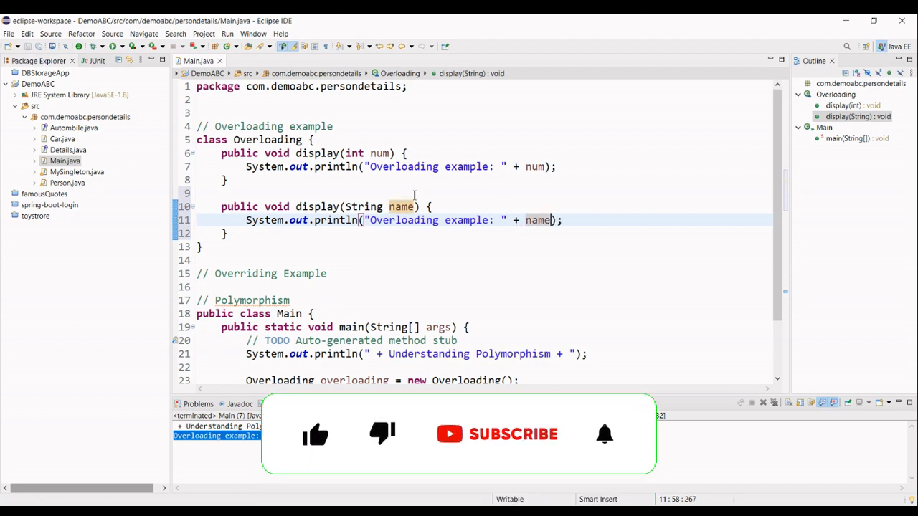
left_click_drag(222, 207, 229, 233)
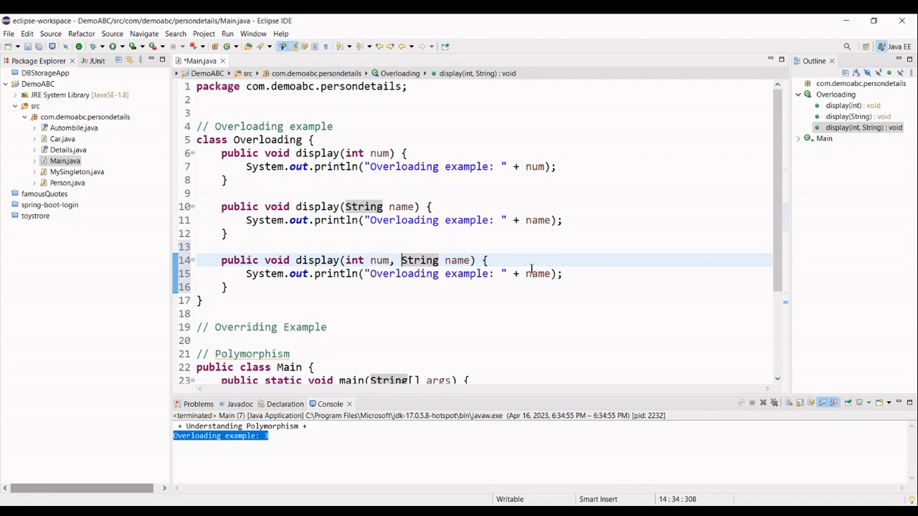
mouse_move(529, 272)
type("i")
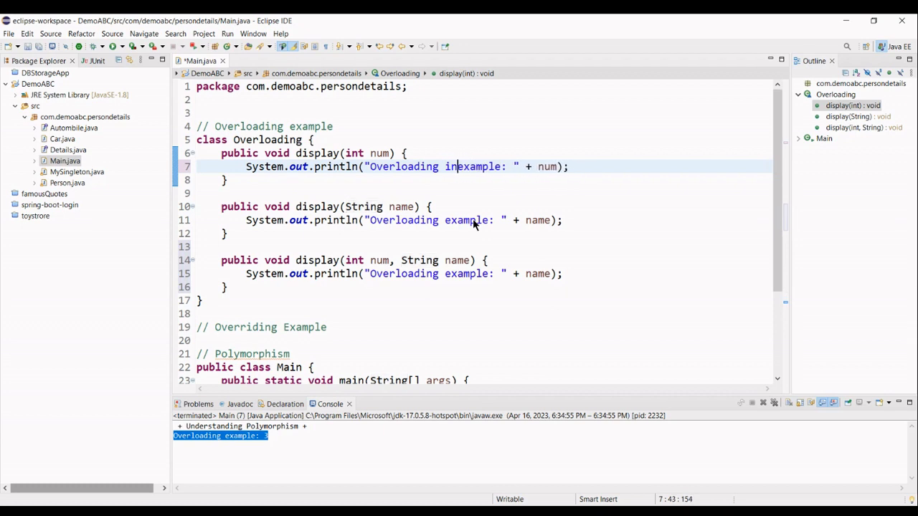
Reword the first message to 'Overloading example with int argument'
type("nt")
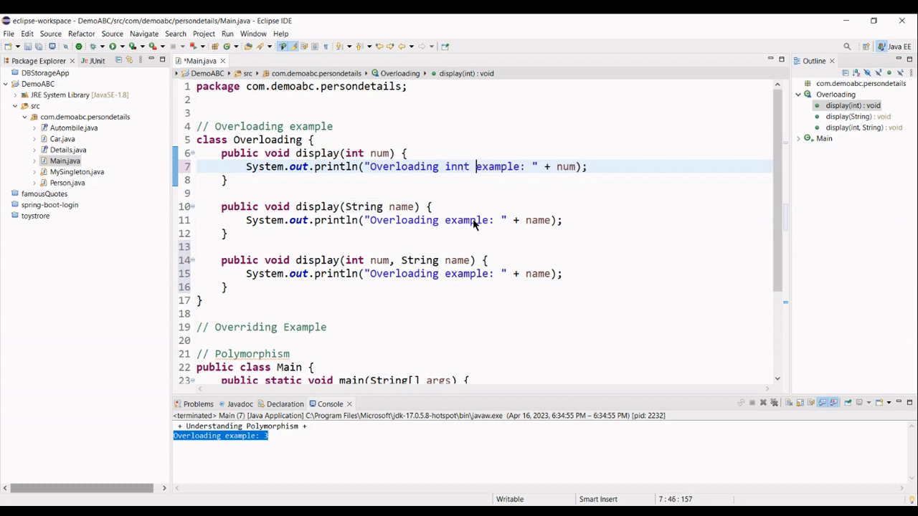
key("BackSpace")
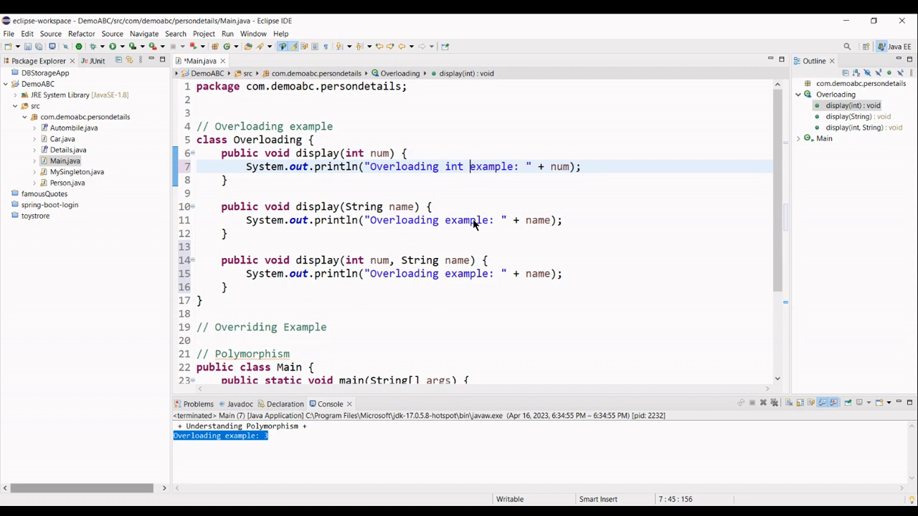
type("argument")
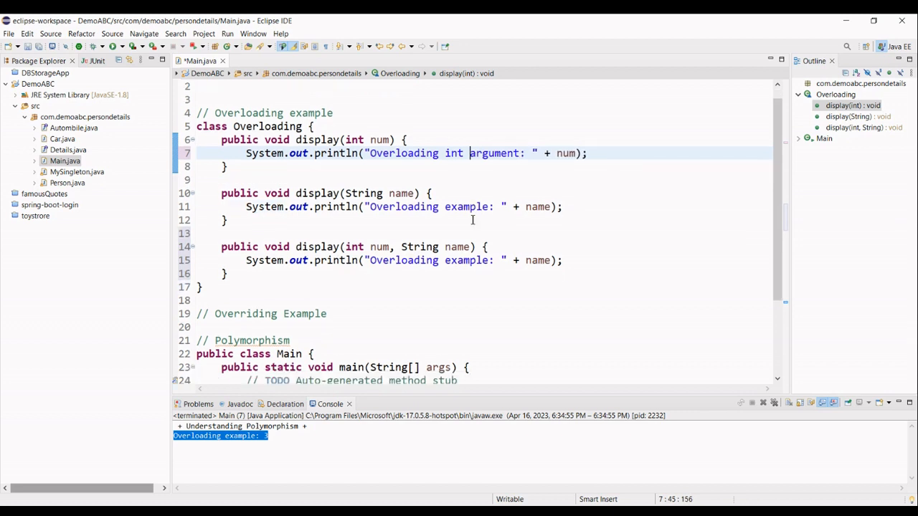
left_click(445, 152)
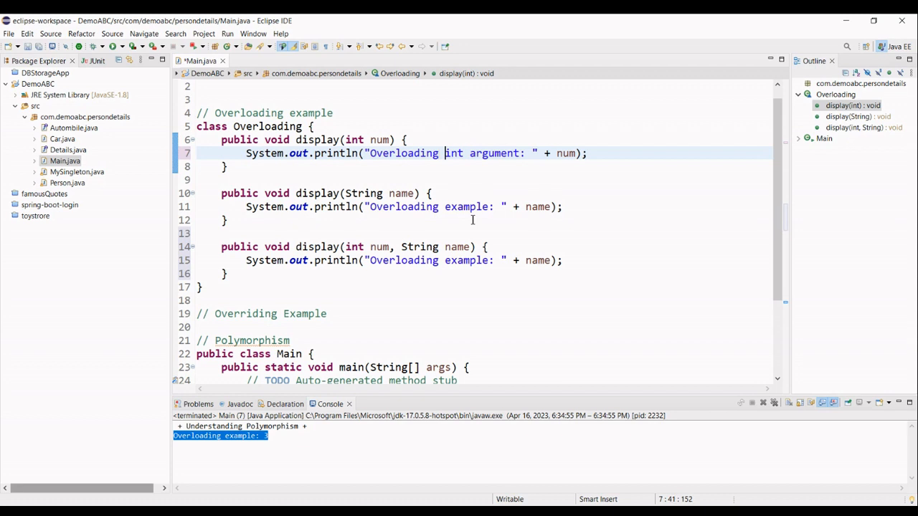
type("example with")
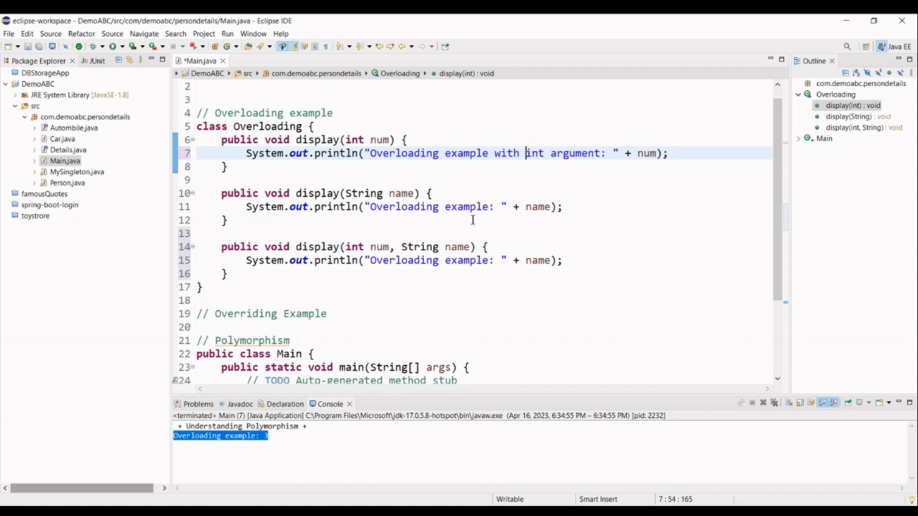
Reword the second message to say 'with String argument'
left_click(430, 192)
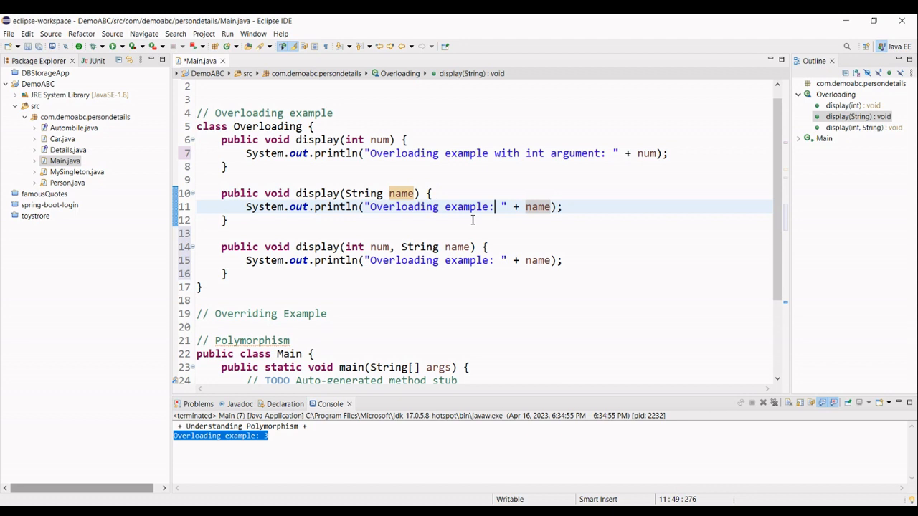
type("with Stri")
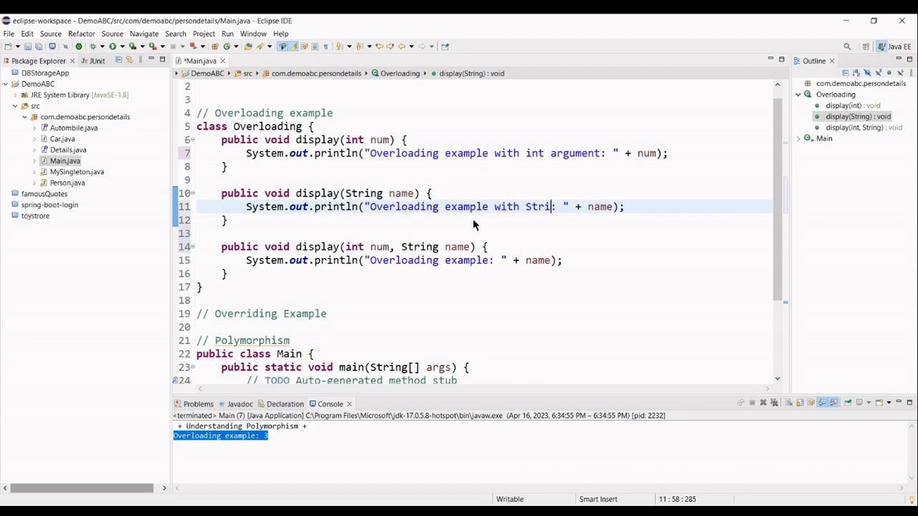
type("ng argument")
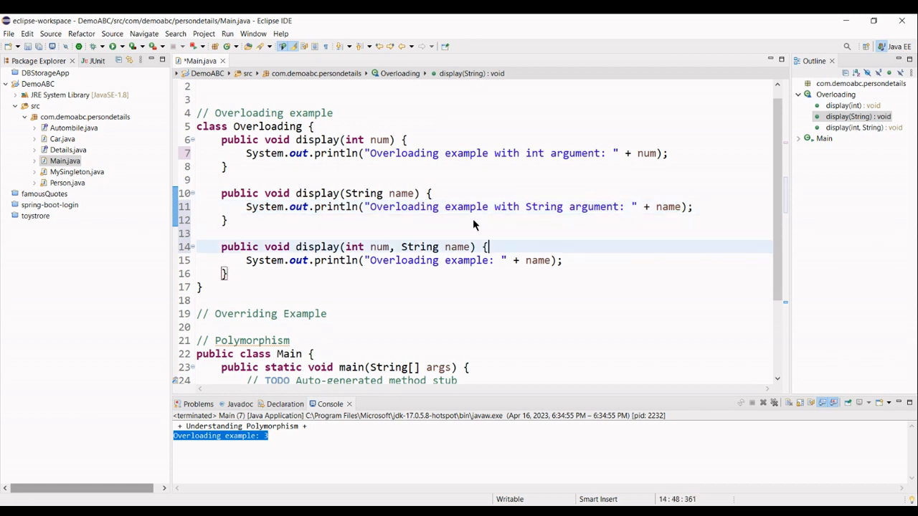
Reword the third message to say 'with two arguments' and print num :: name
left_click(464, 261)
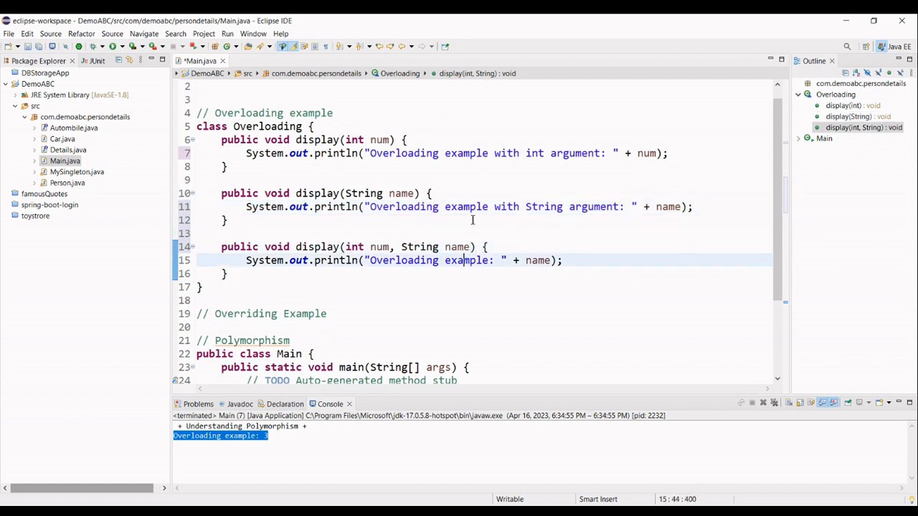
type("wit")
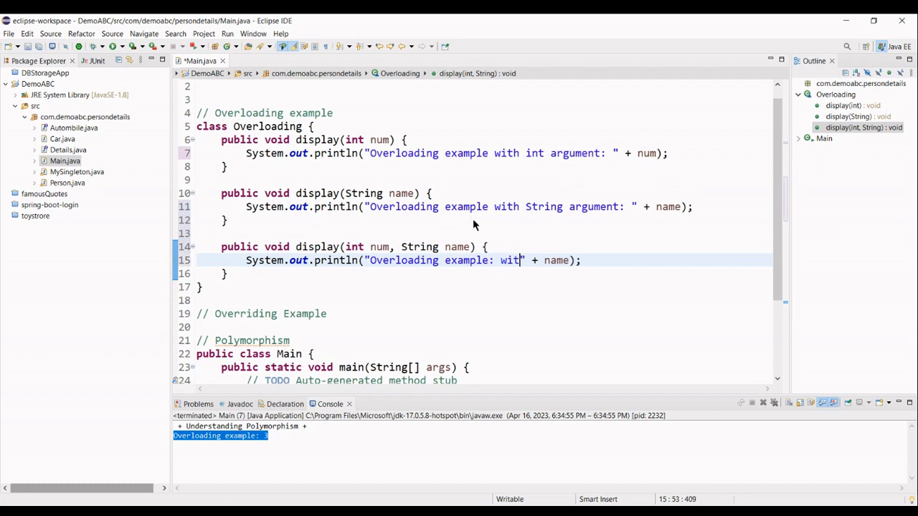
type("h two")
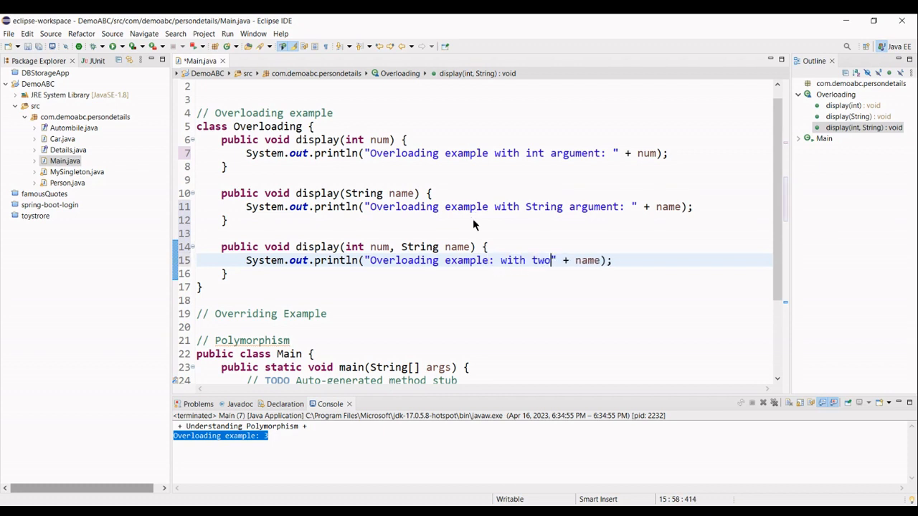
type("arguments")
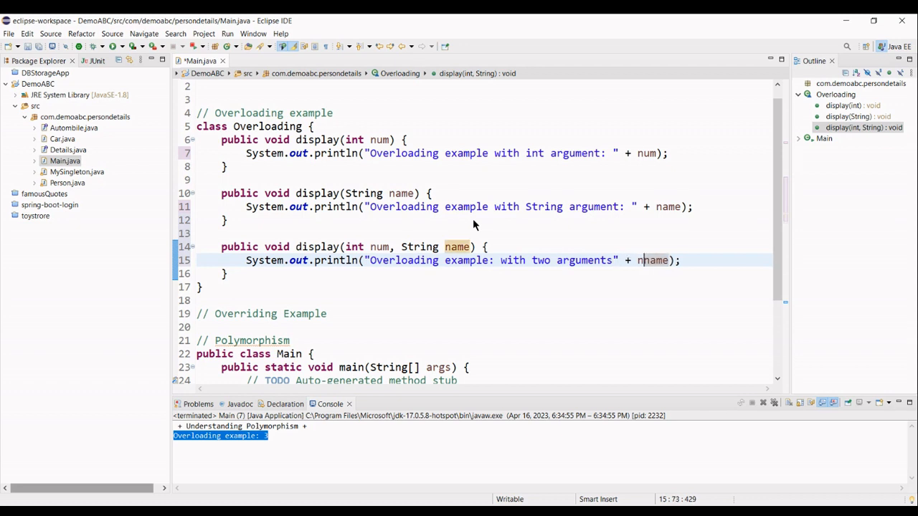
type("um")
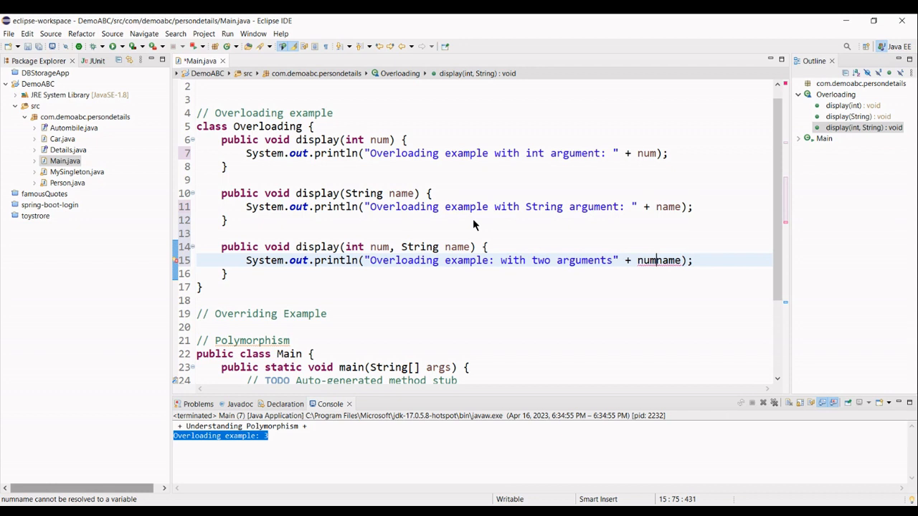
type("+ \" :: \" +")
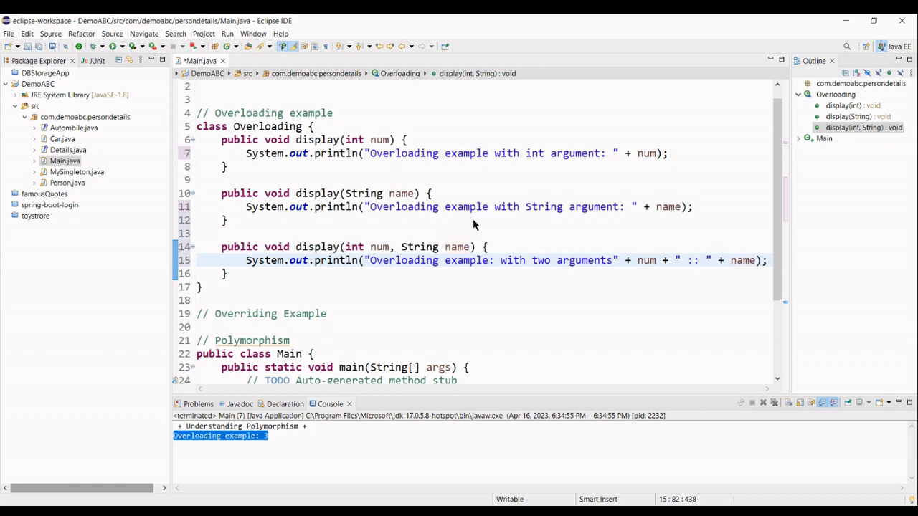
Run Main so the console prints 'with int argument: 3', then add two more display calls
scroll("down", 3)
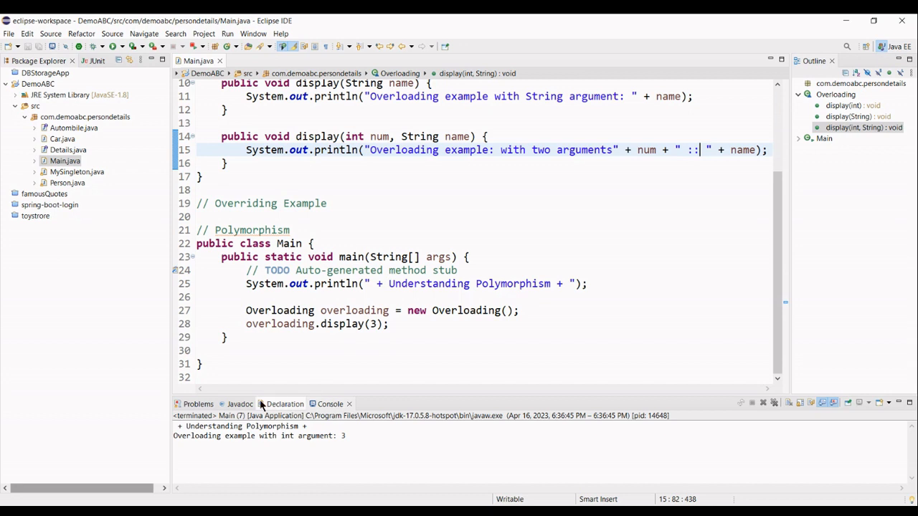
scroll("up", 3)
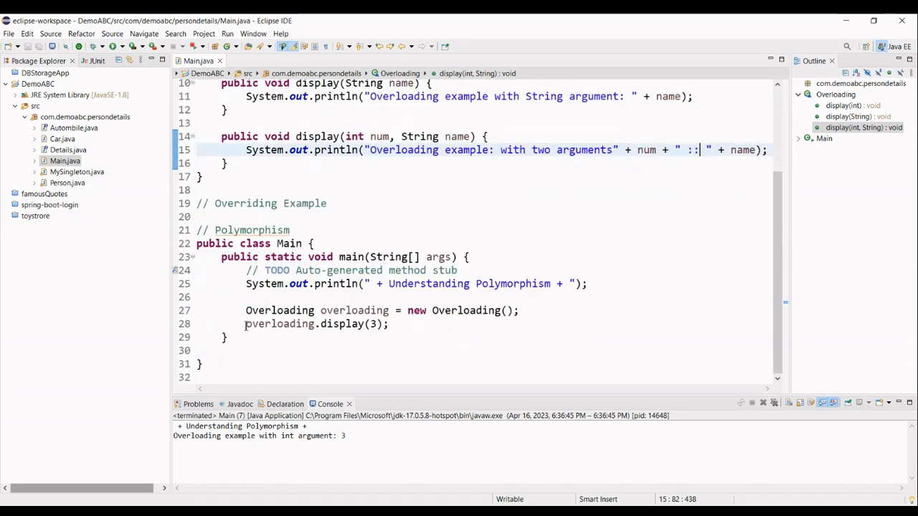
left_click(438, 324)
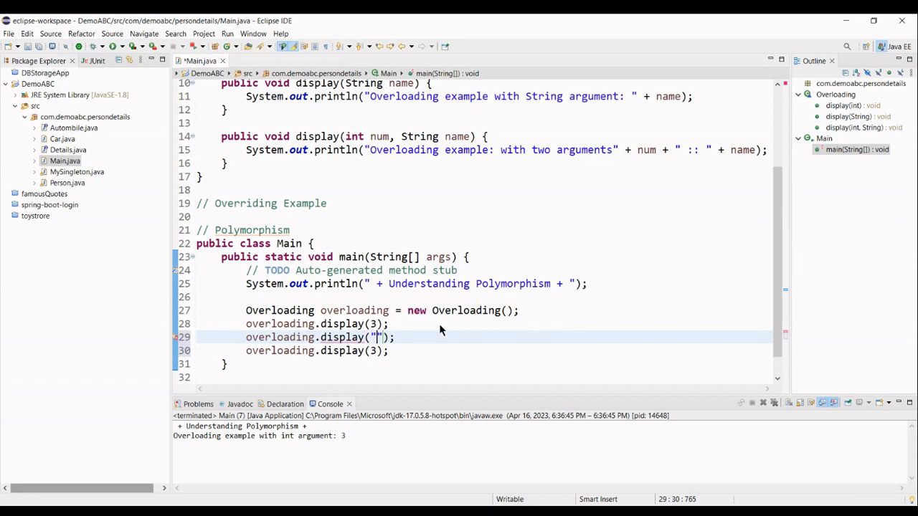
Change the new calls to display("Mehmood") and display(3, "Mehmood")
type("Mehmood")
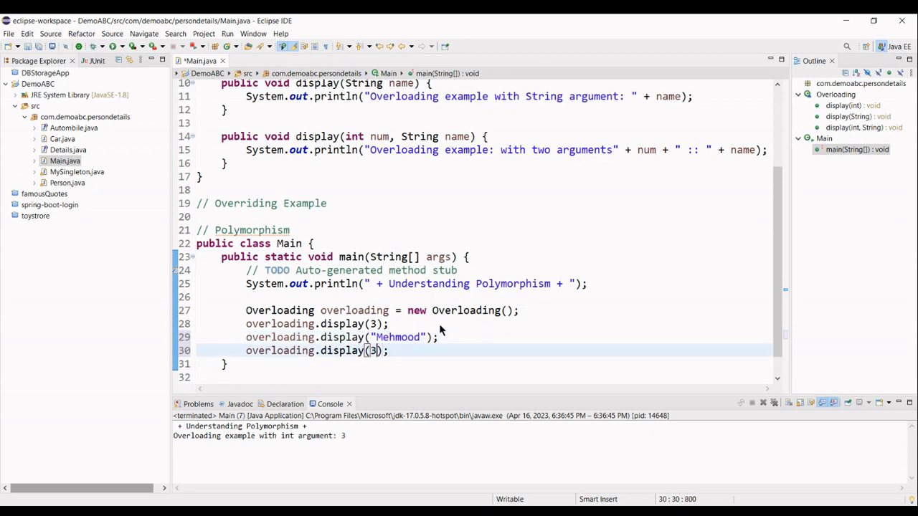
type(", \"Meh")
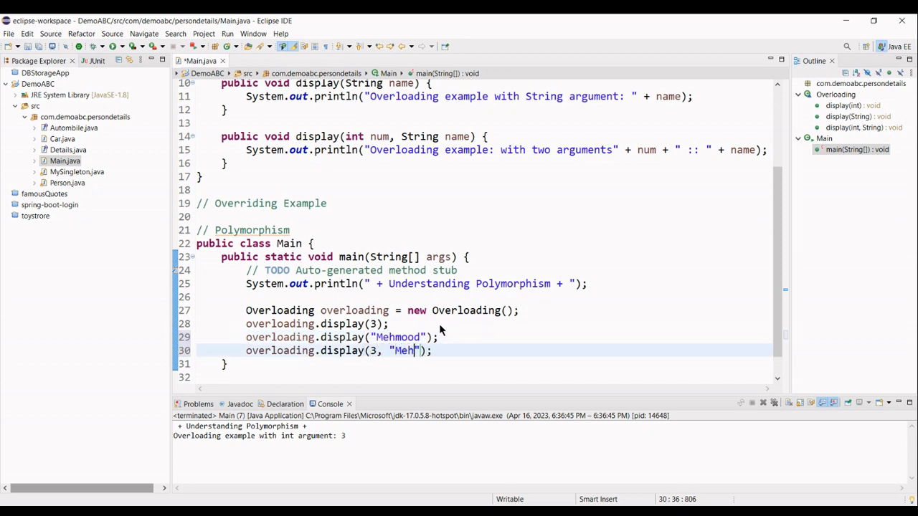
type("mood")
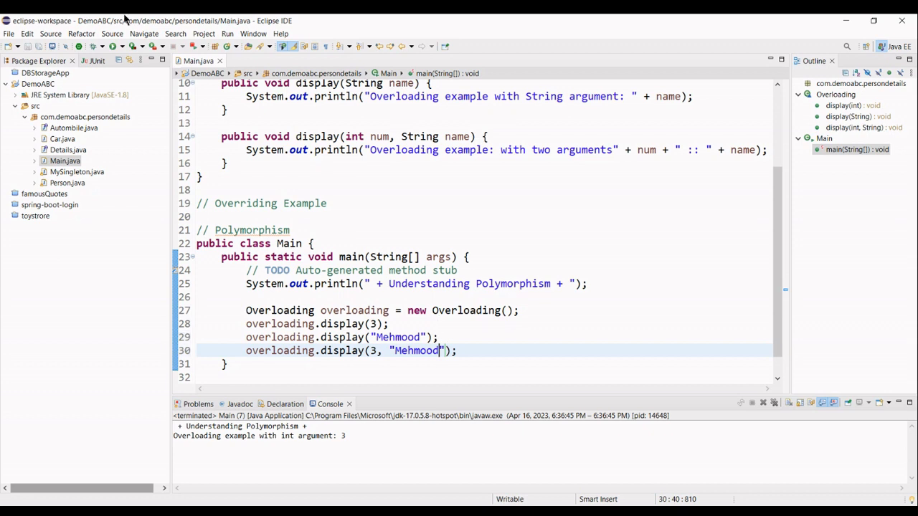
Run Main and select the three overload messages printed in the console
left_click(226, 46)
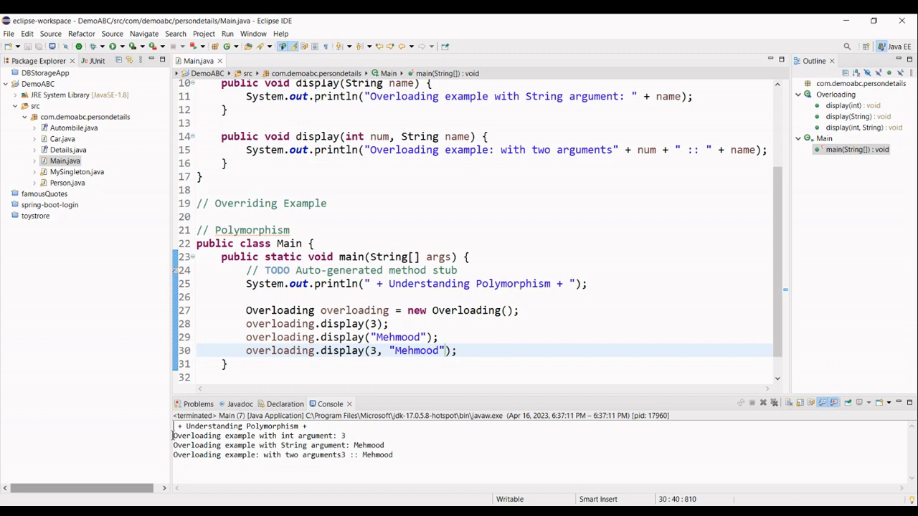
left_click_drag(172, 436, 404, 454)
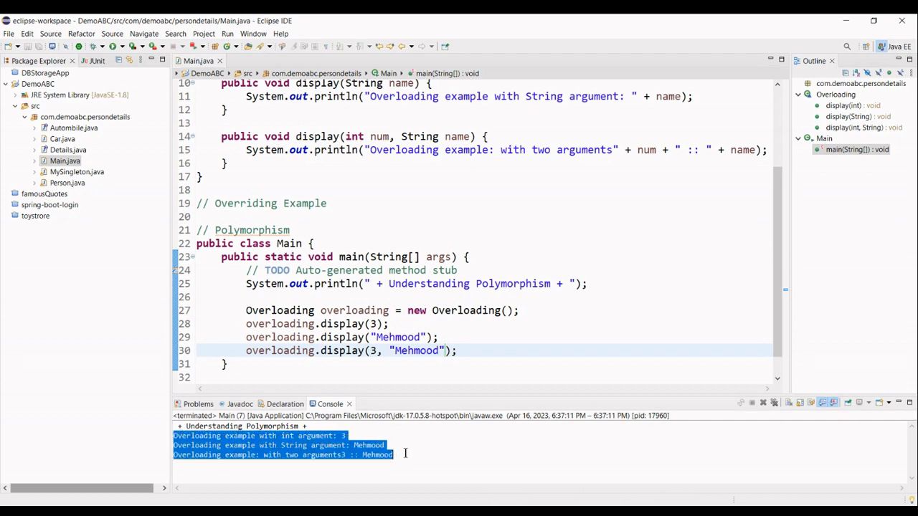
double_click(341, 324)
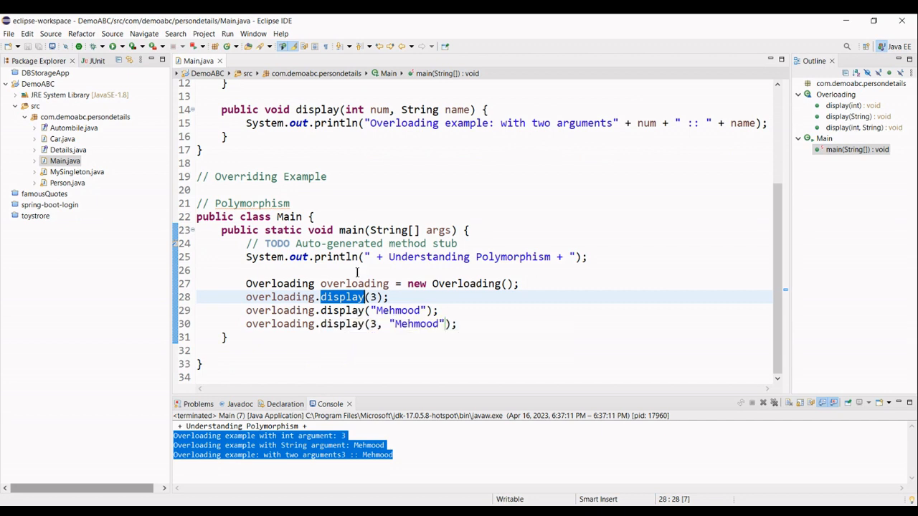
mouse_move(476, 172)
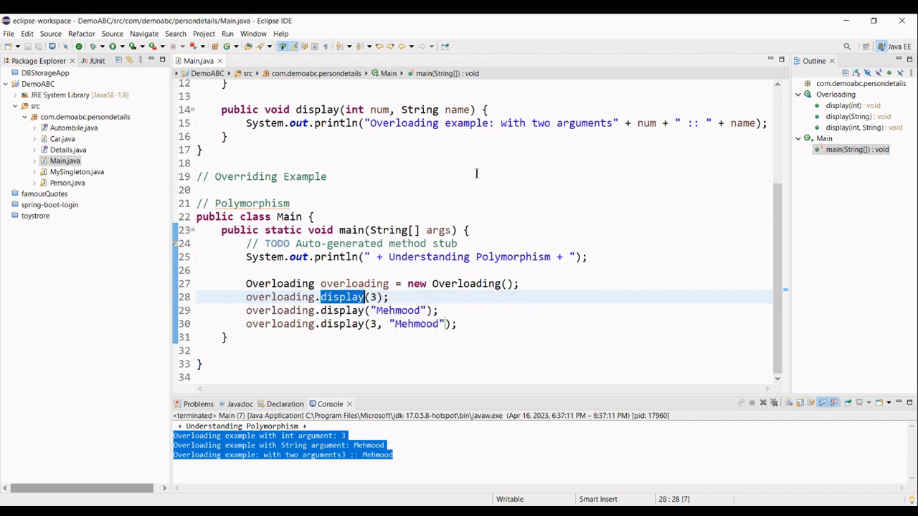
mouse_move(648, 212)
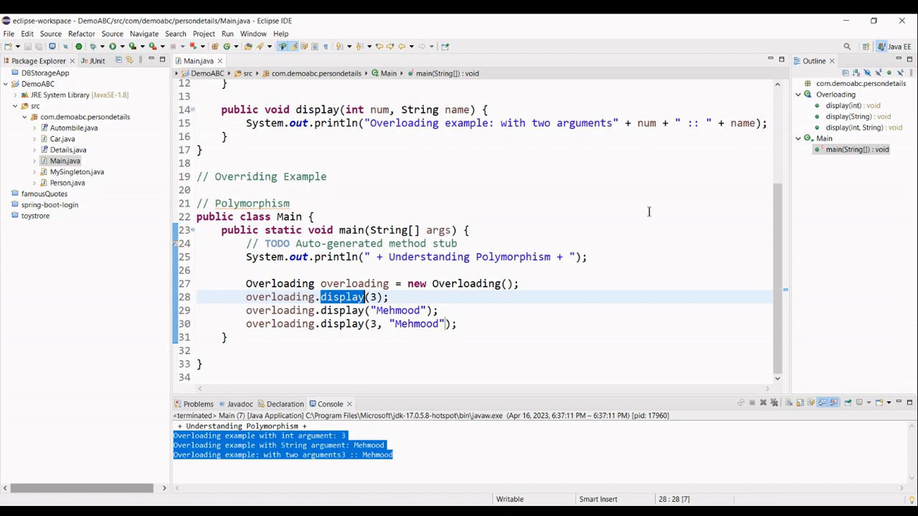
mouse_move(476, 208)
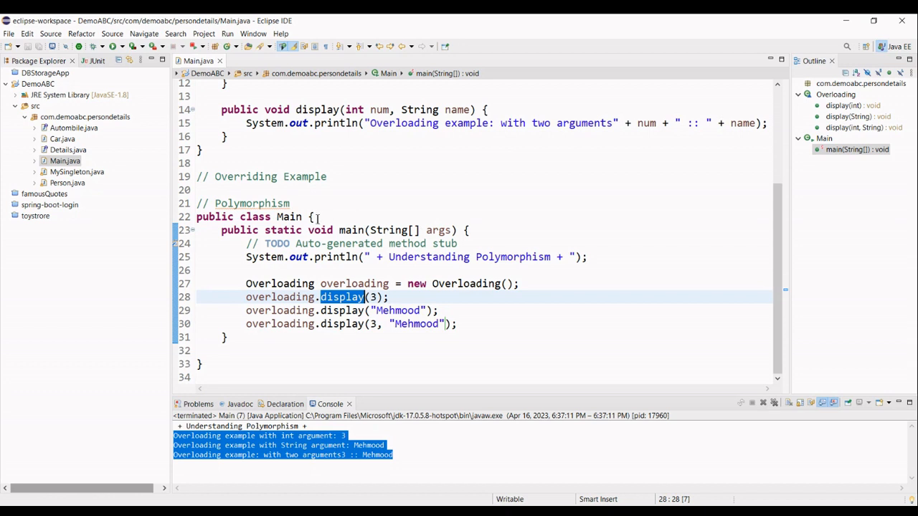
Delete the Overloading class and the four overloading statements in main
scroll("up", 3)
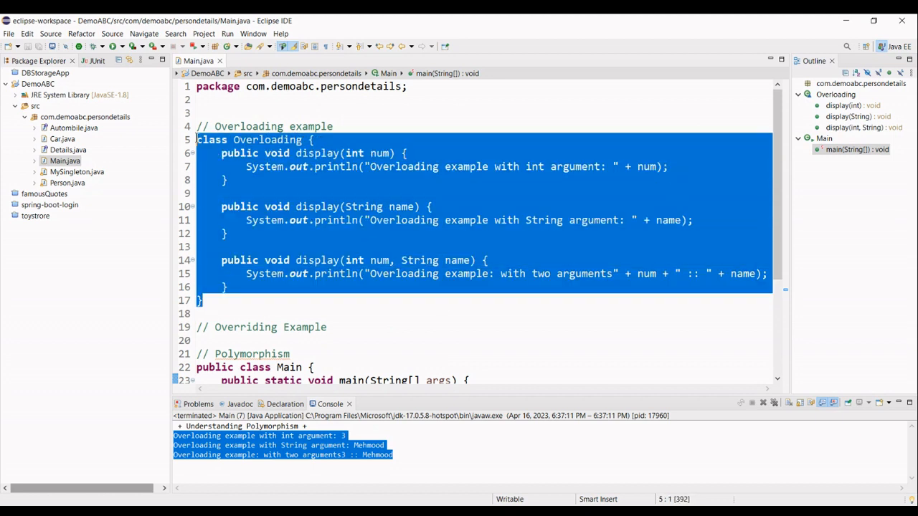
key("Delete")
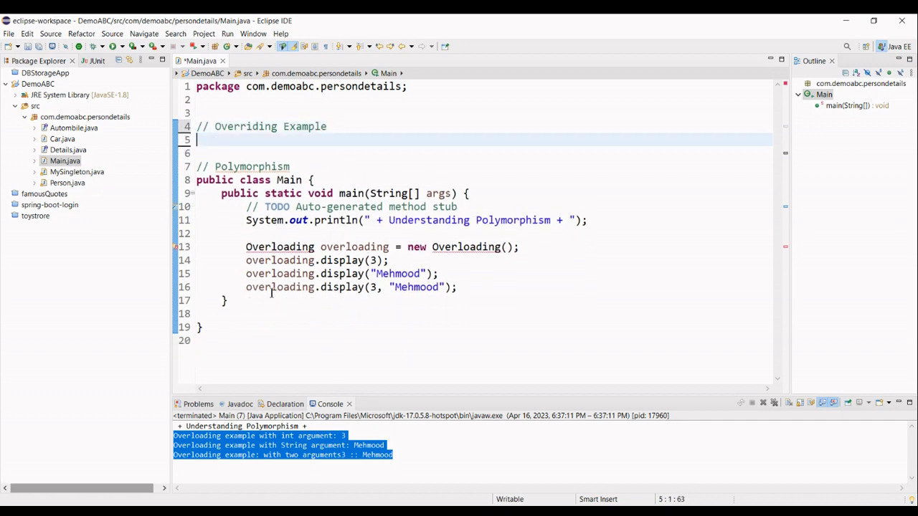
left_click_drag(246, 246, 456, 287)
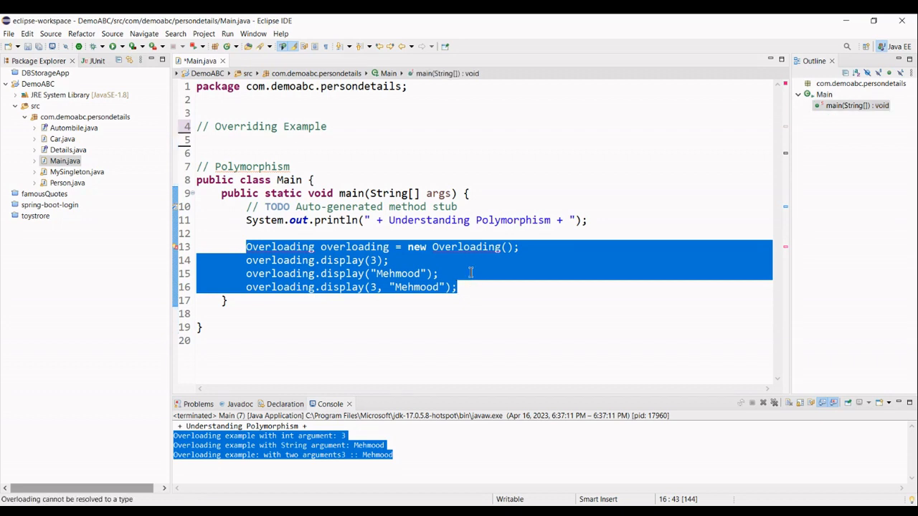
key("Delete")
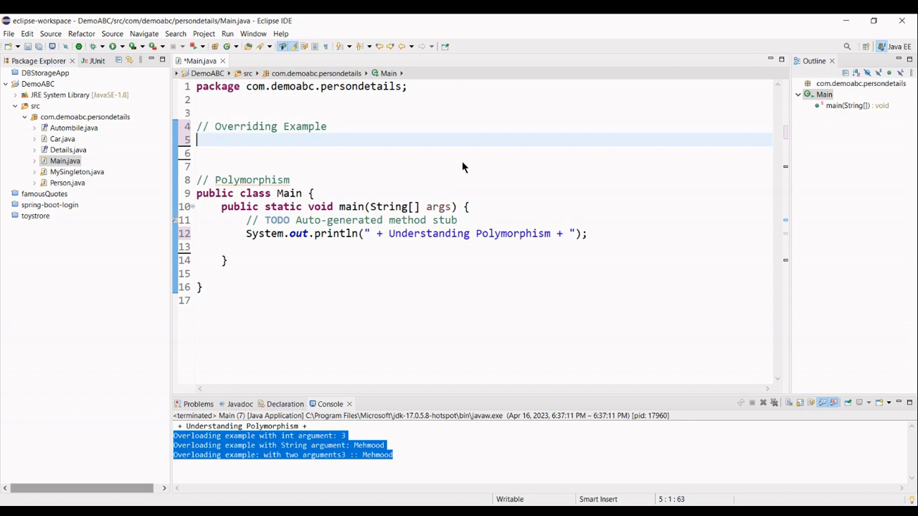
Write class Animal with an empty public void makeSound() method
type("calss")
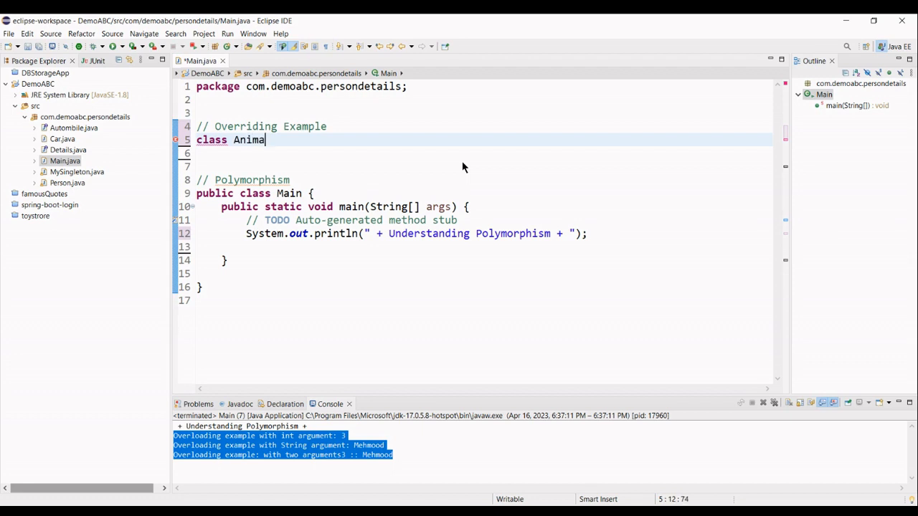
type("l {")
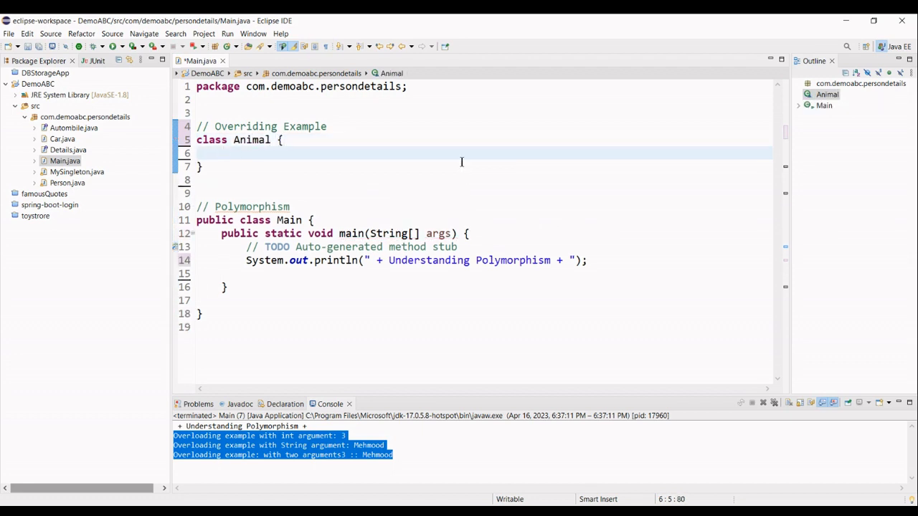
type("public void")
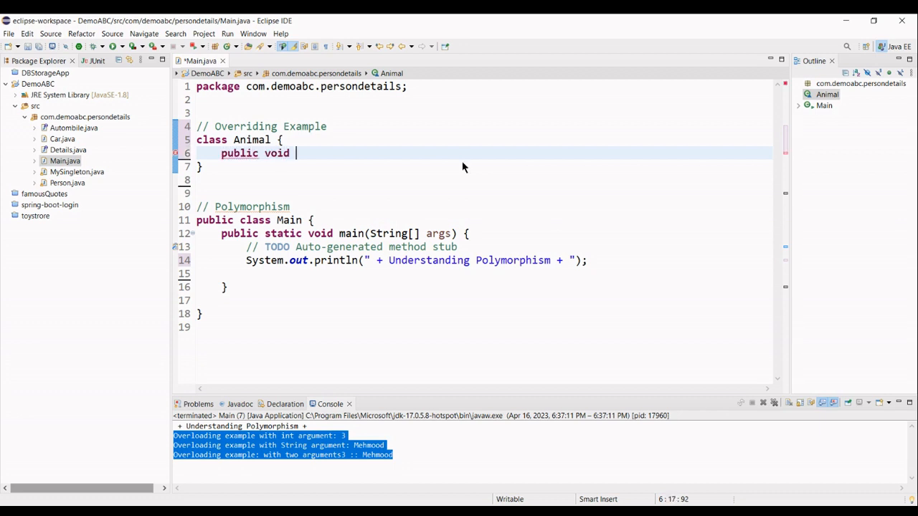
type("makeSo")
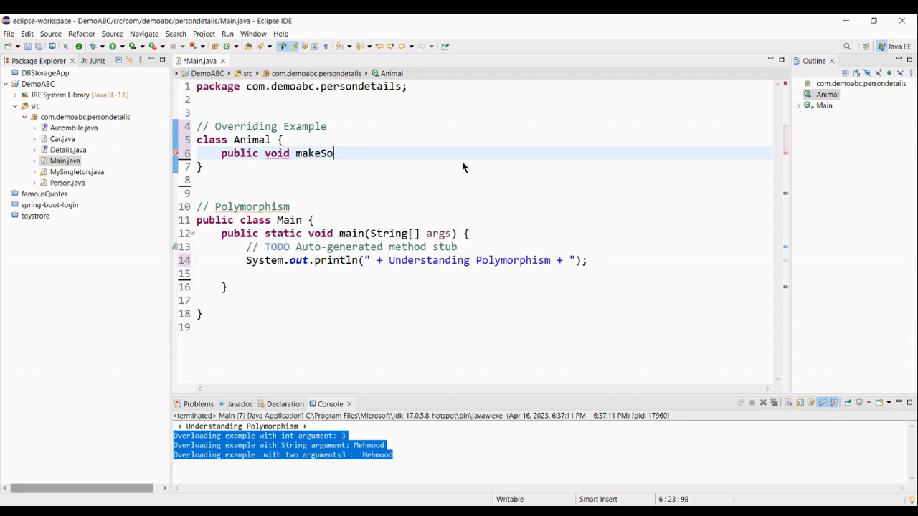
type("und() {")
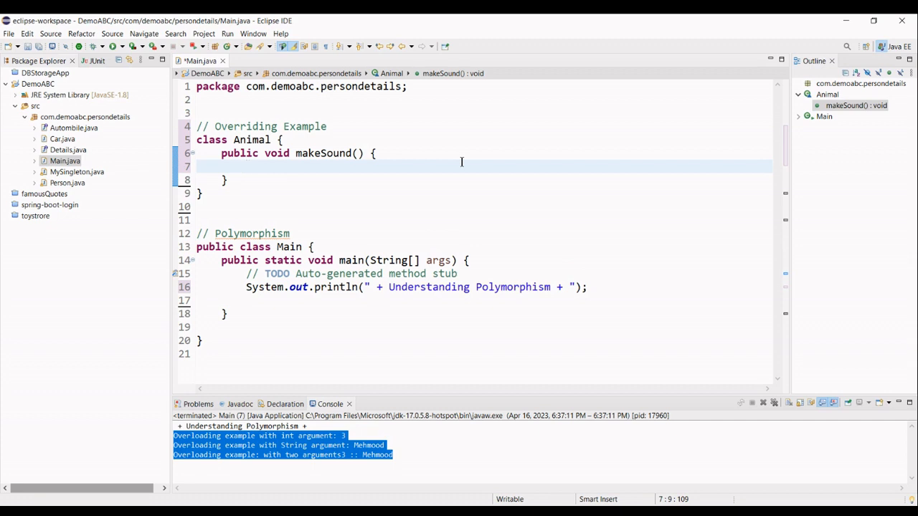
Change makeSound's return type from void to String
double_click(275, 152)
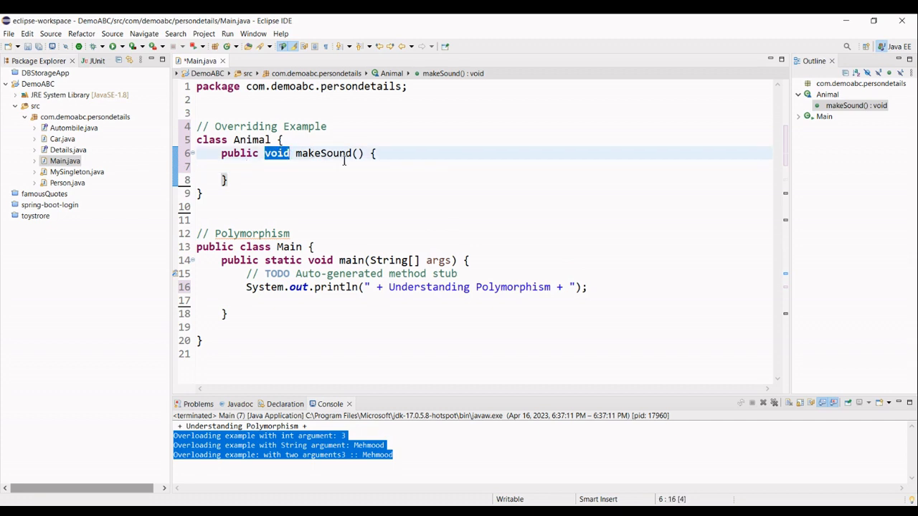
mouse_move(420, 136)
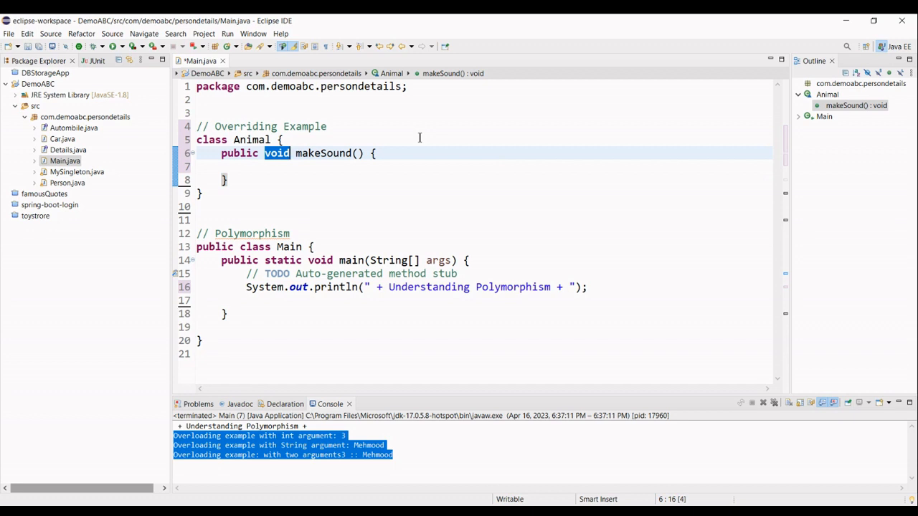
left_click(425, 166)
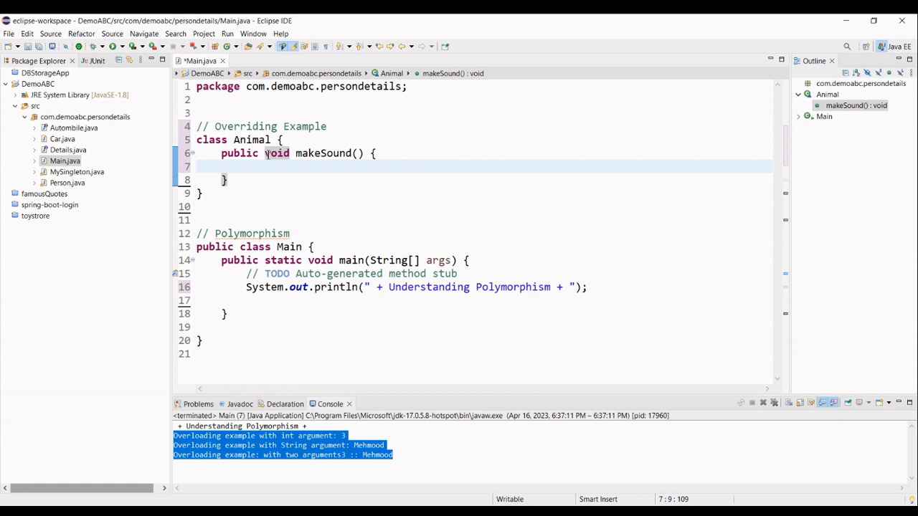
mouse_move(381, 212)
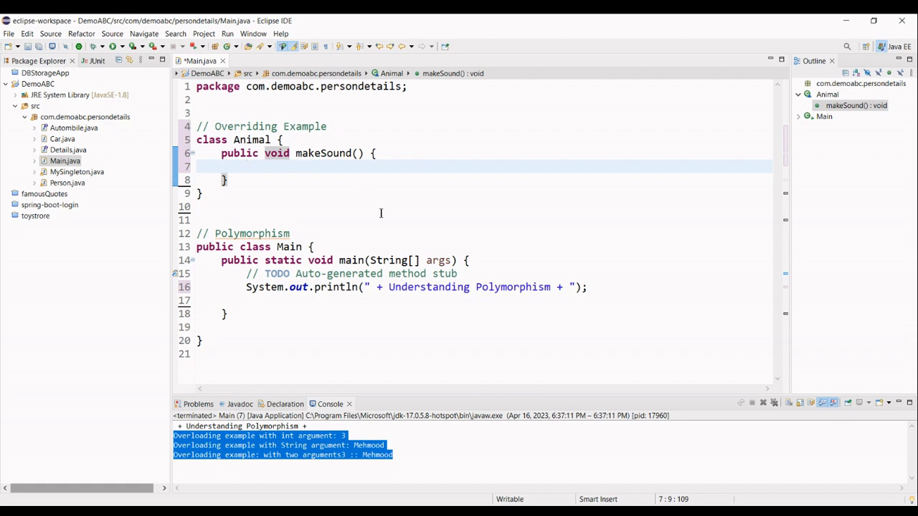
left_click(220, 152)
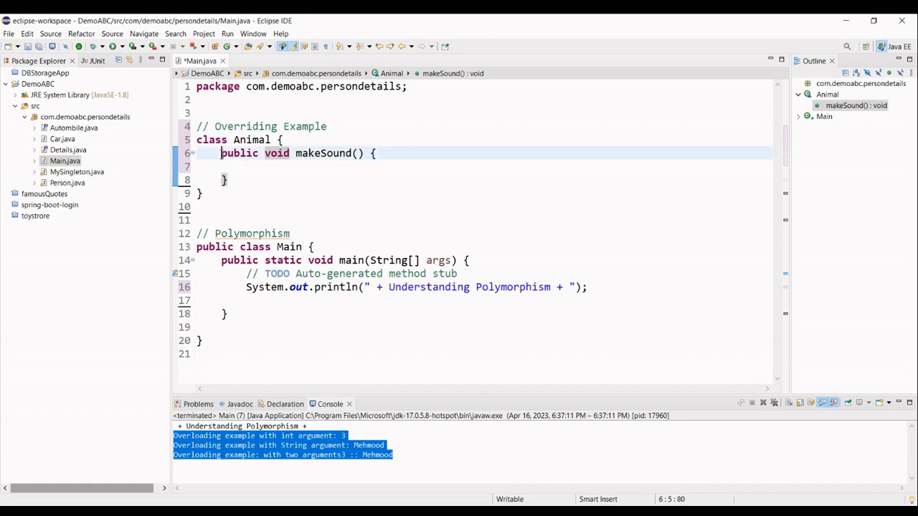
double_click(238, 152)
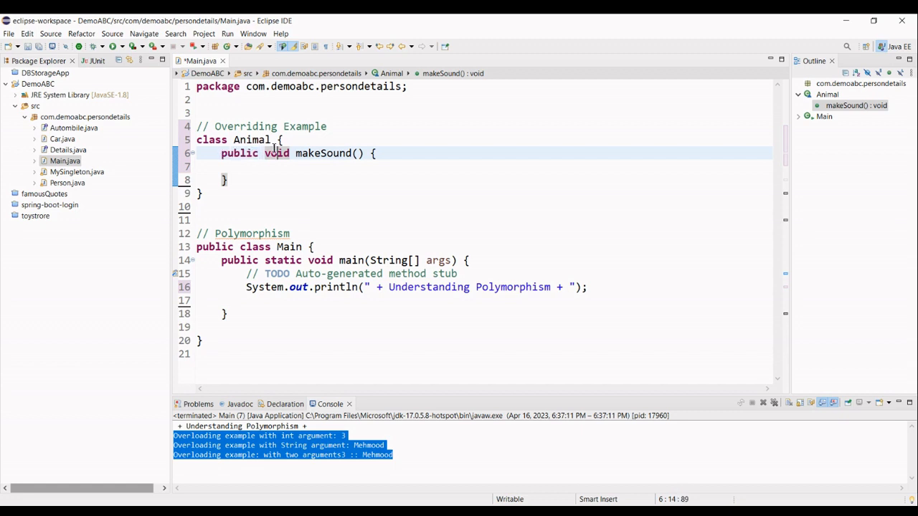
double_click(275, 152)
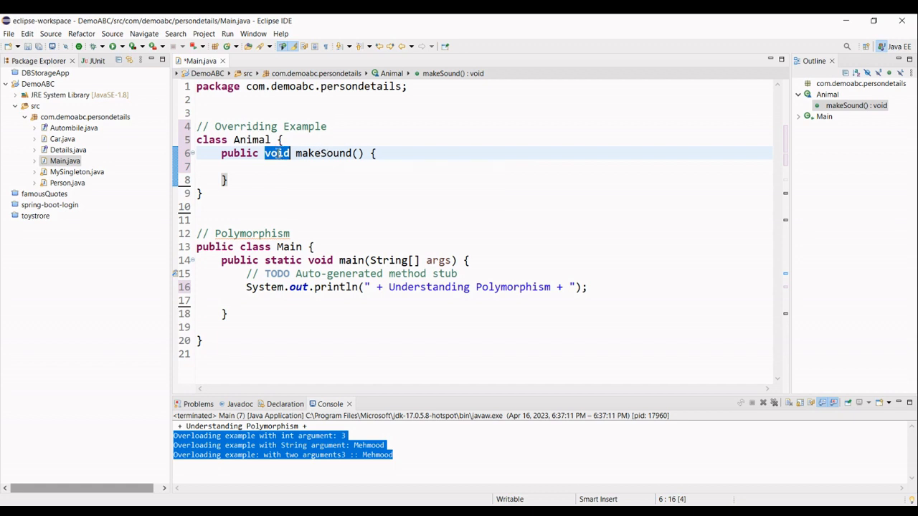
type("String")
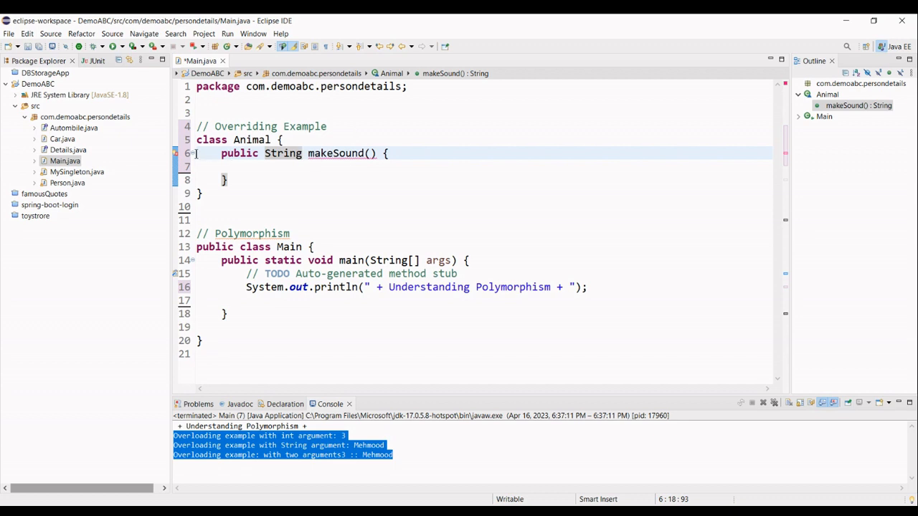
mouse_move(178, 152)
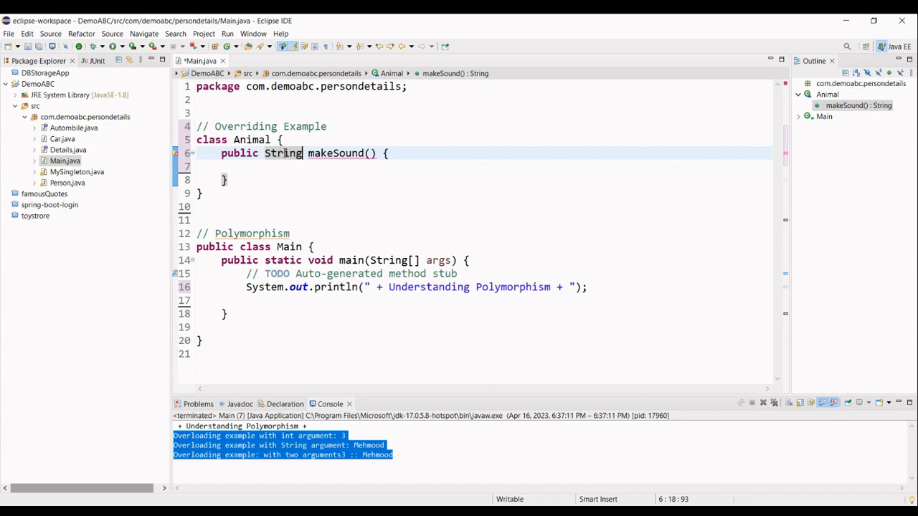
Restore makeSound's return type to void and save Main.java
double_click(282, 152)
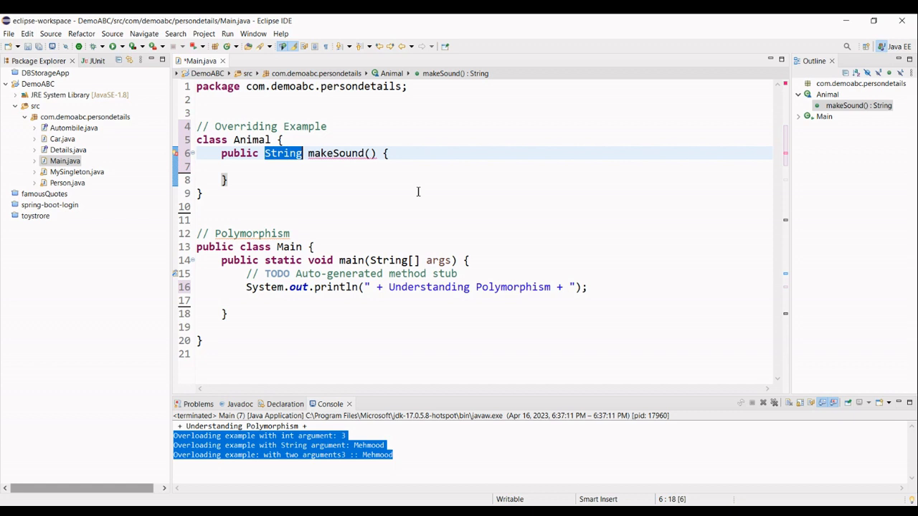
type("void")
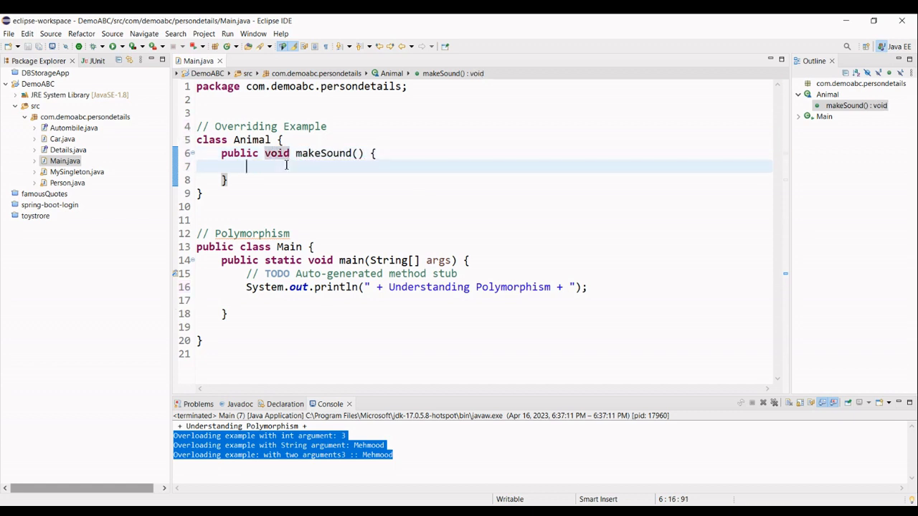
Make makeSound print "The animal makes sound" via sysout and save
type("sysout")
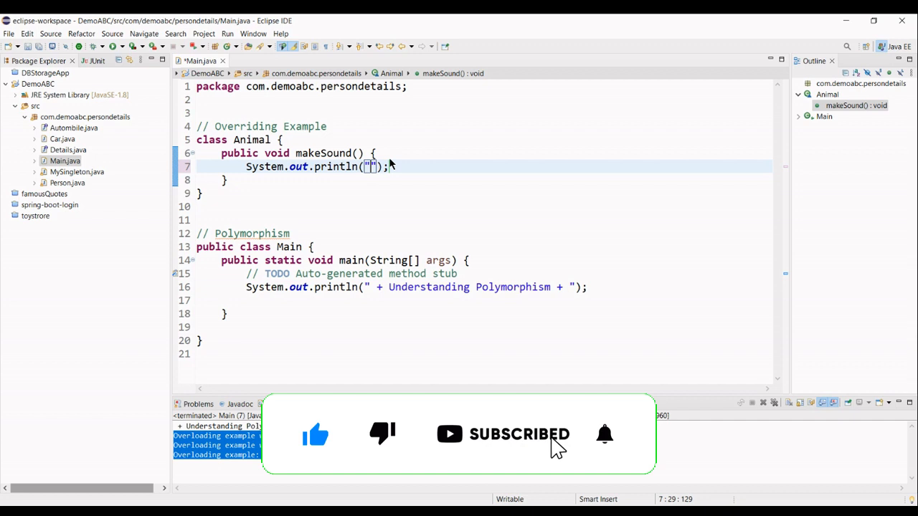
type("The")
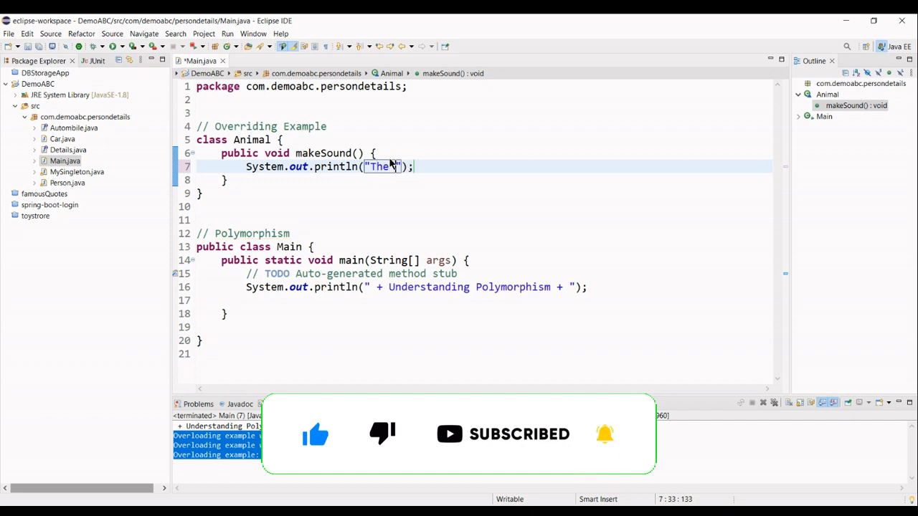
type("animal mak")
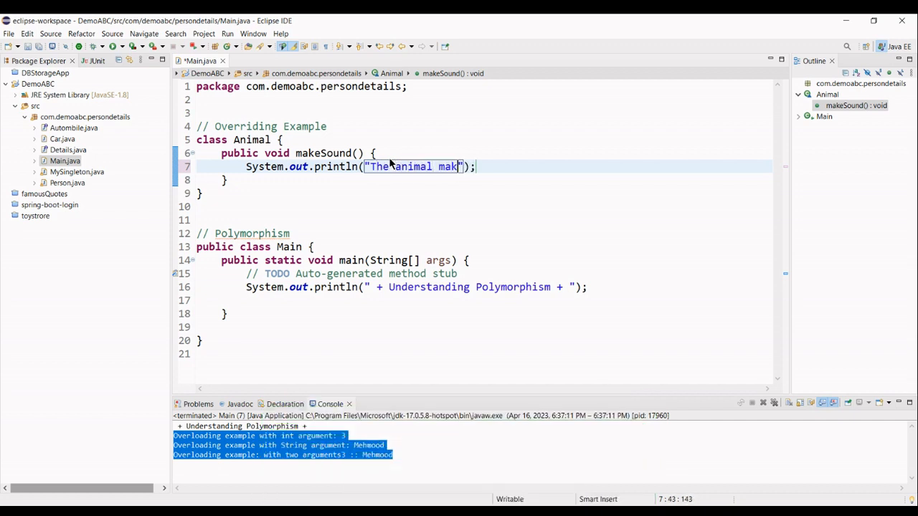
type("es sou")
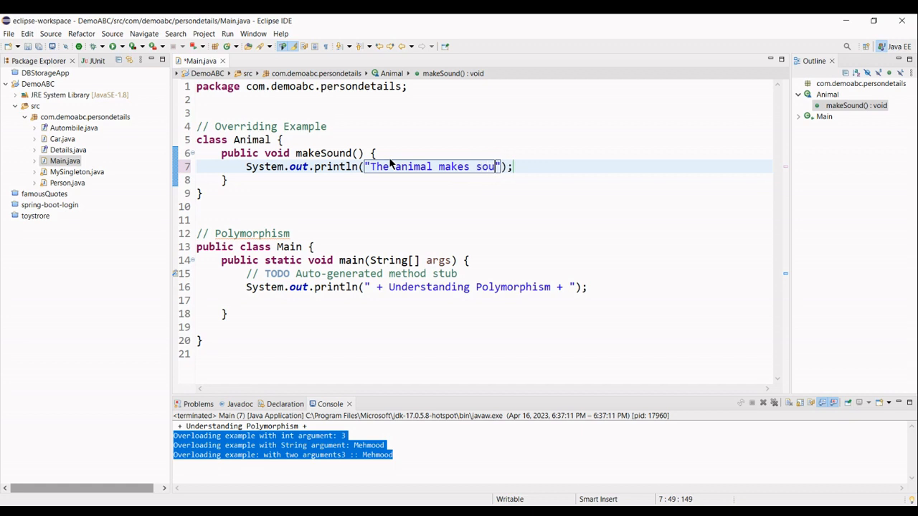
type("nd")
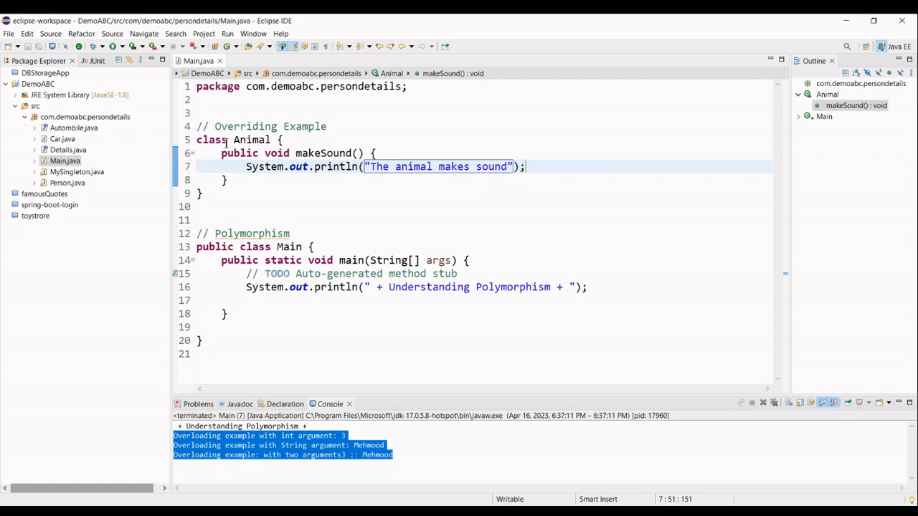
key("Enter")
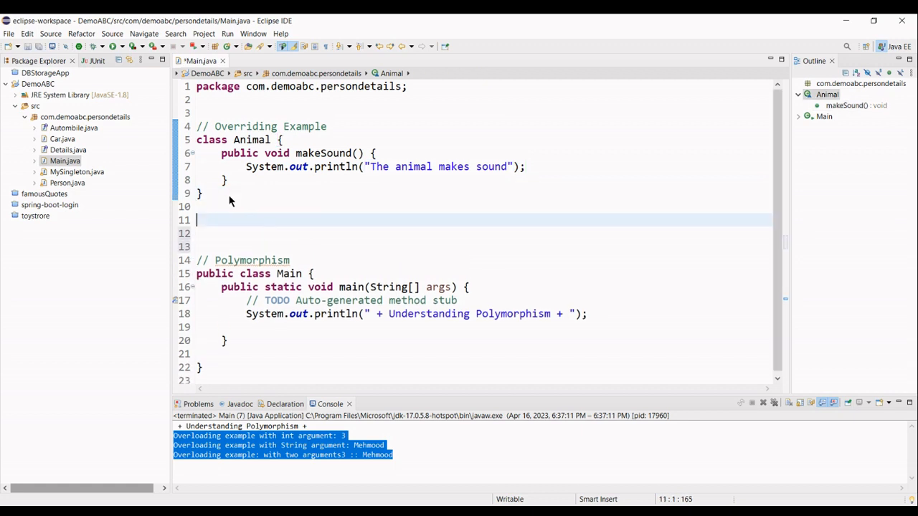
Declare 'class Cat extends Animal {' below Animal and place the cursor in its empty body
type("class")
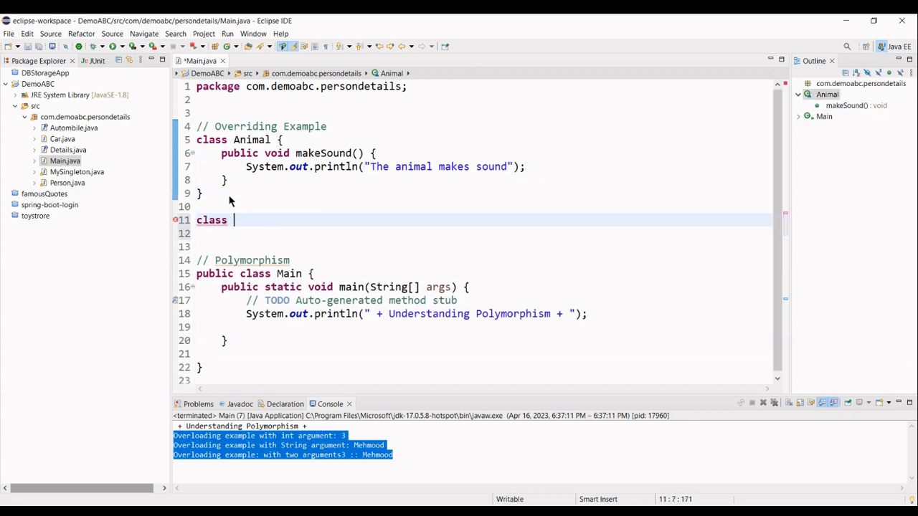
type("Cat")
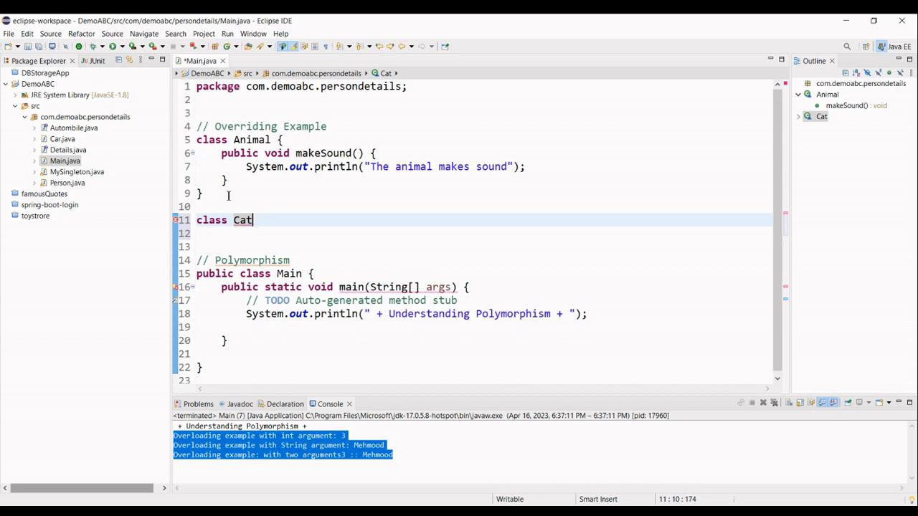
type("extedns")
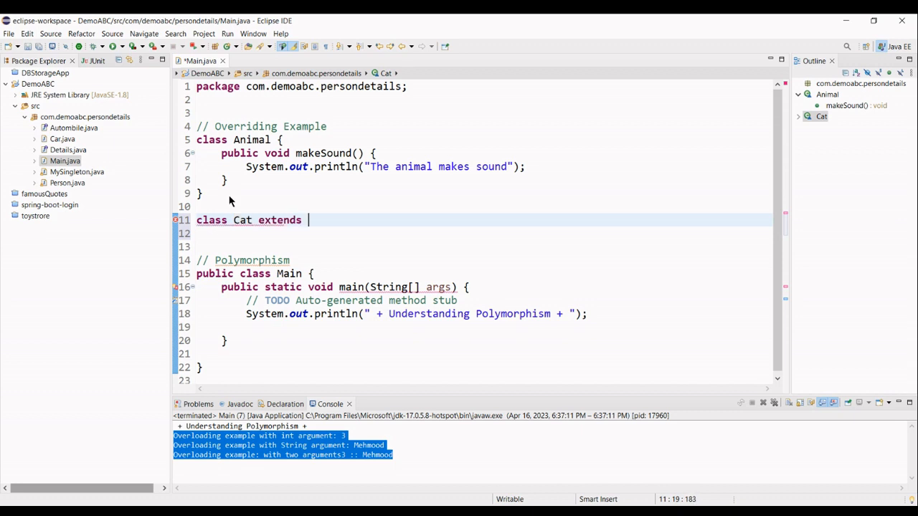
type("Animal {")
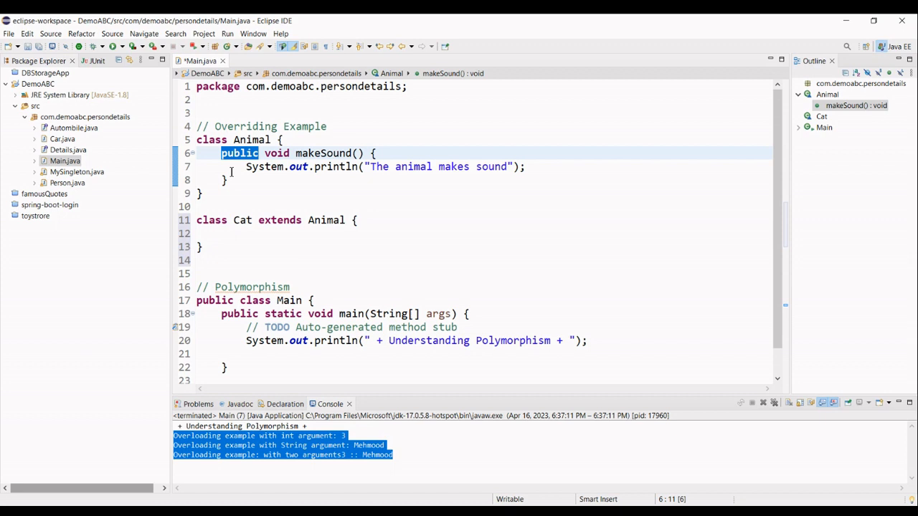
left_click(254, 233)
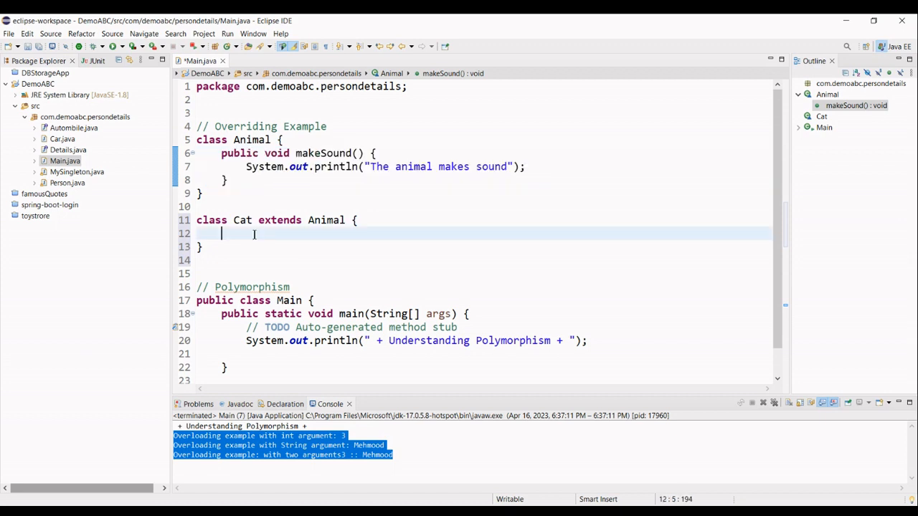
Add a makeSound() override to Cat, still printing "The animal makes sound", and save Main.java
type("public void makeSound() {")
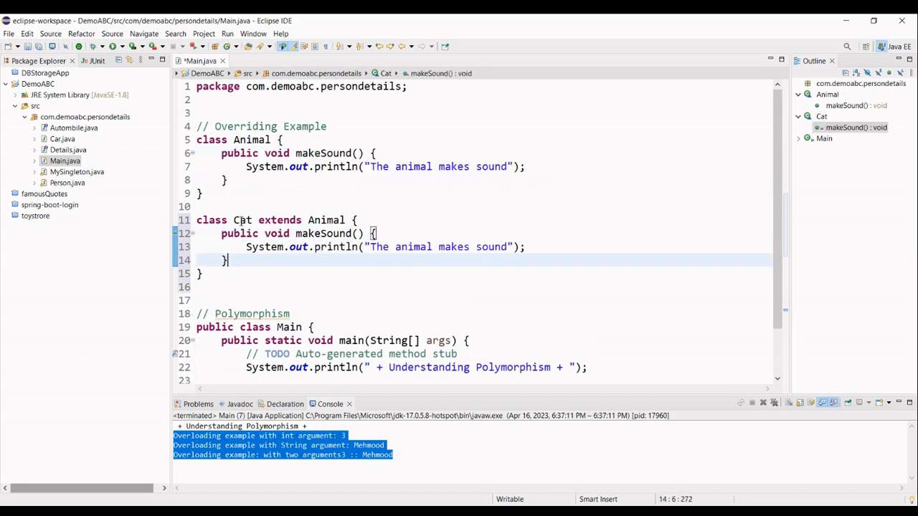
mouse_move(325, 221)
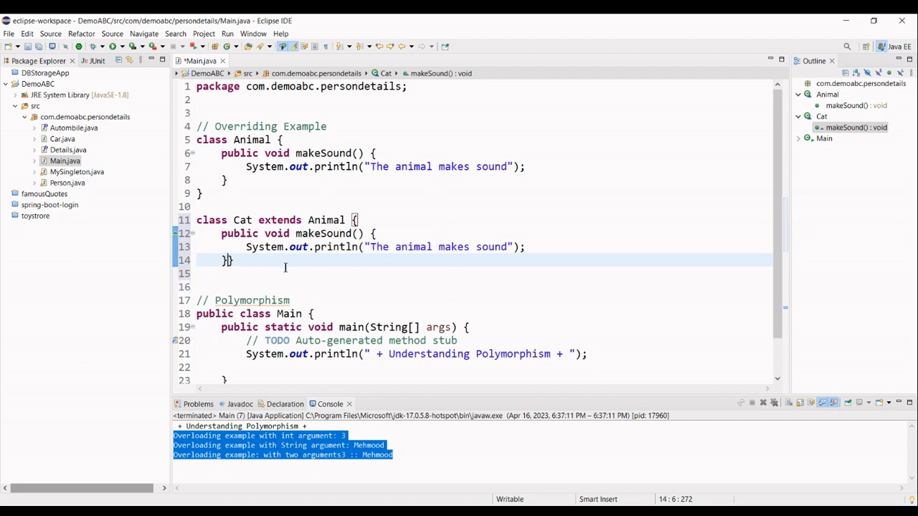
key("Enter")
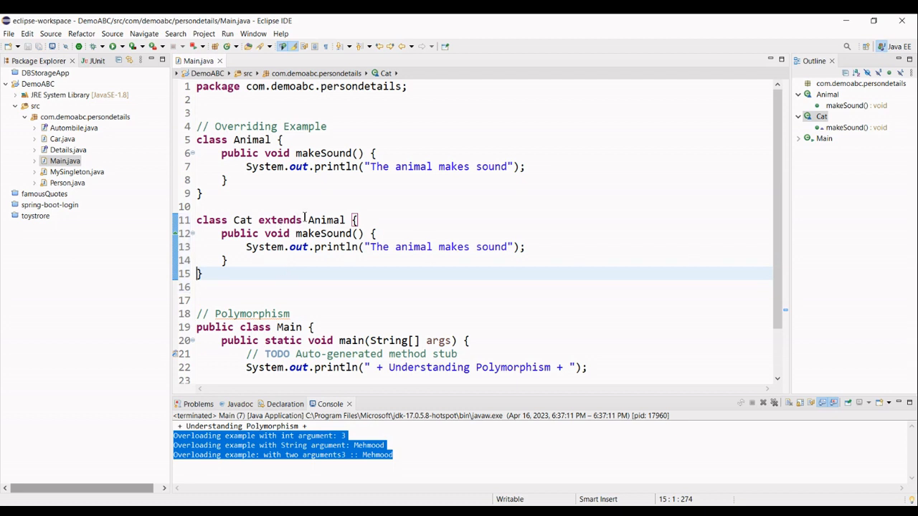
mouse_move(322, 219)
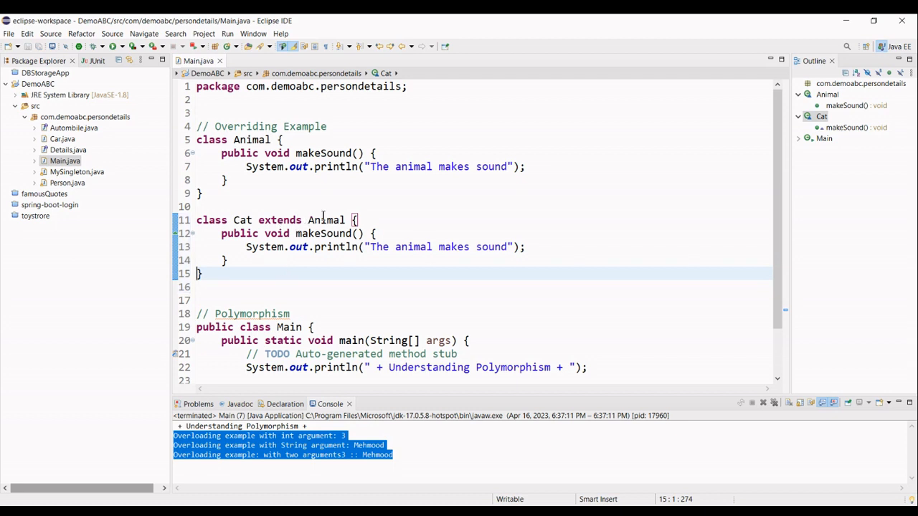
Change Cat's println message to "The cat Meewos" and save the file
double_click(241, 221)
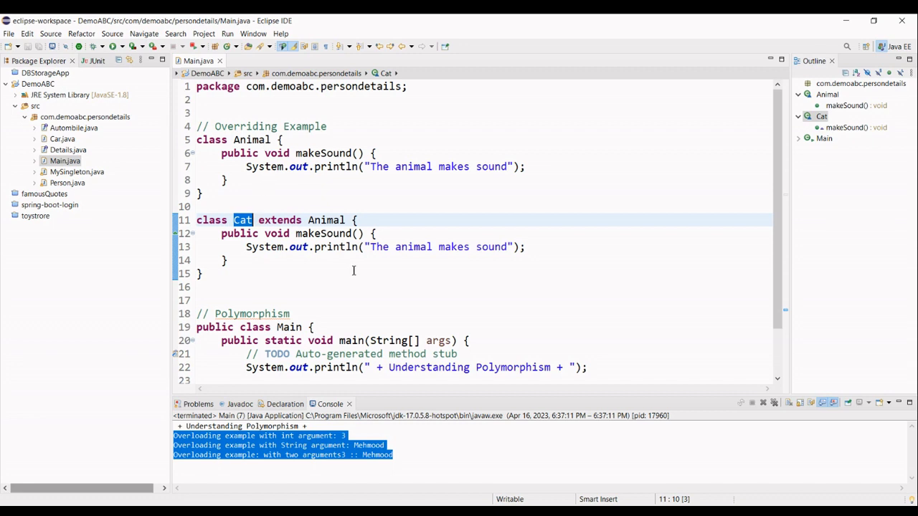
mouse_move(390, 236)
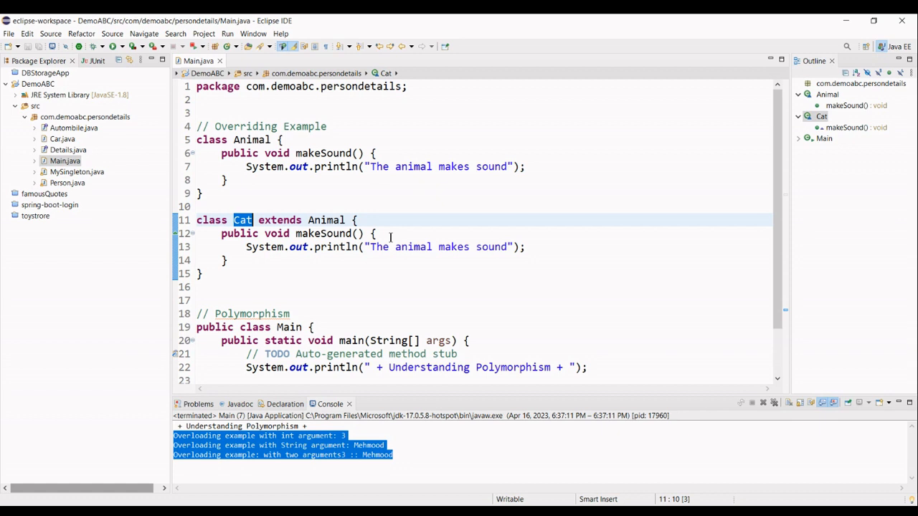
mouse_move(347, 219)
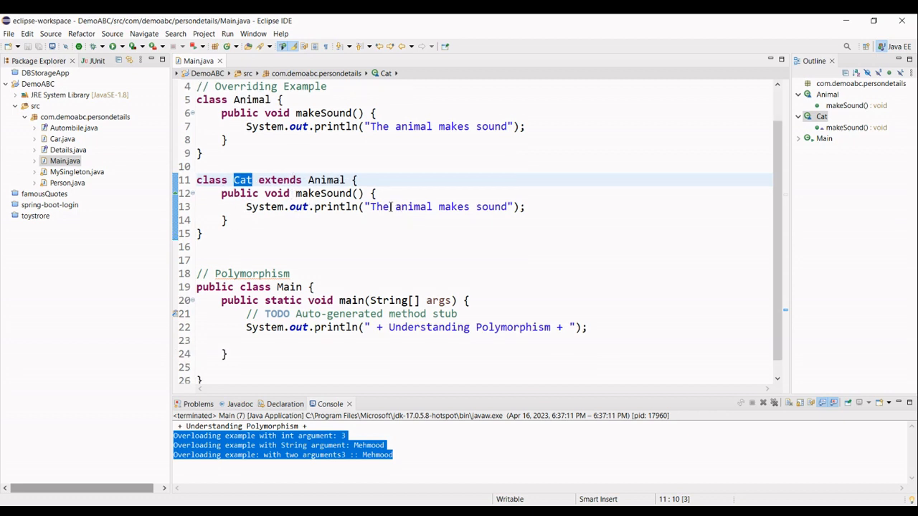
left_click(401, 206)
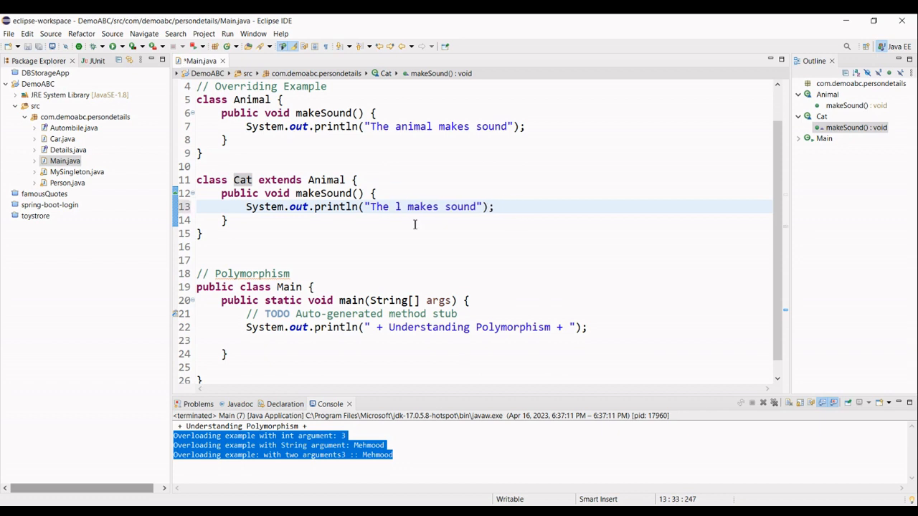
type("cat")
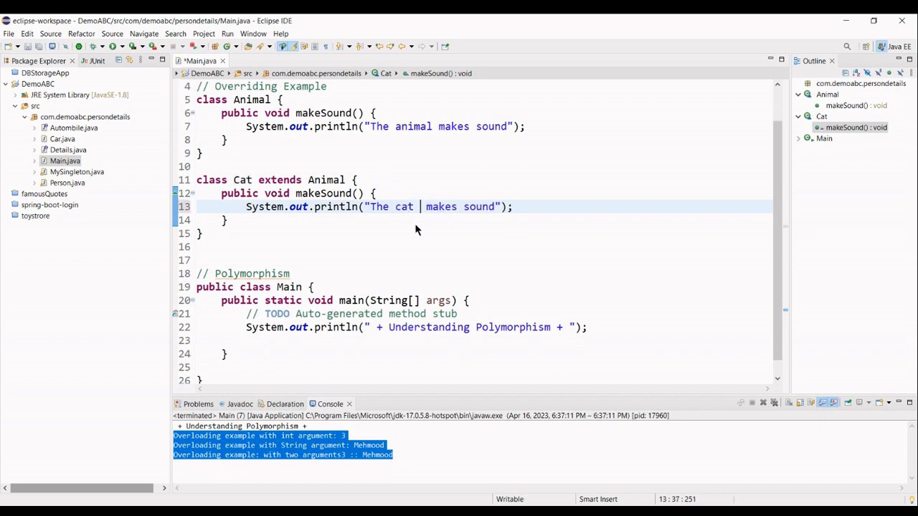
type("Mewos")
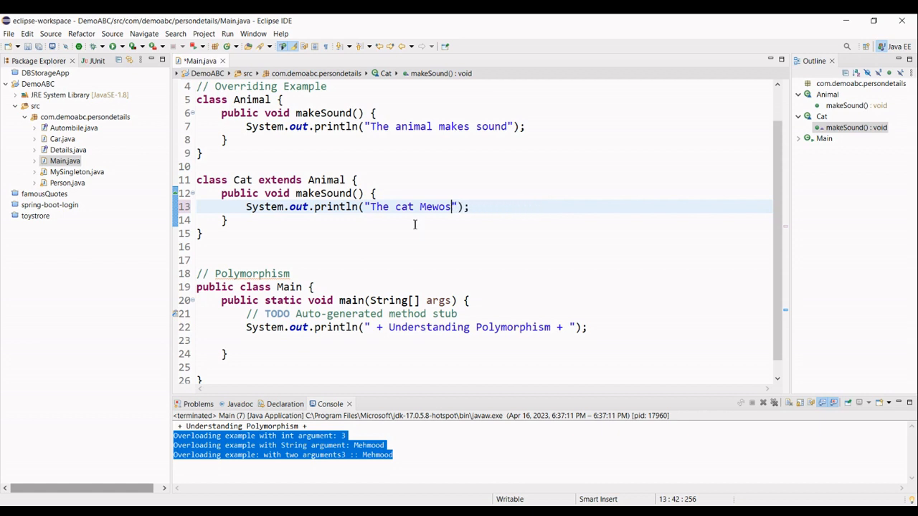
mouse_move(501, 183)
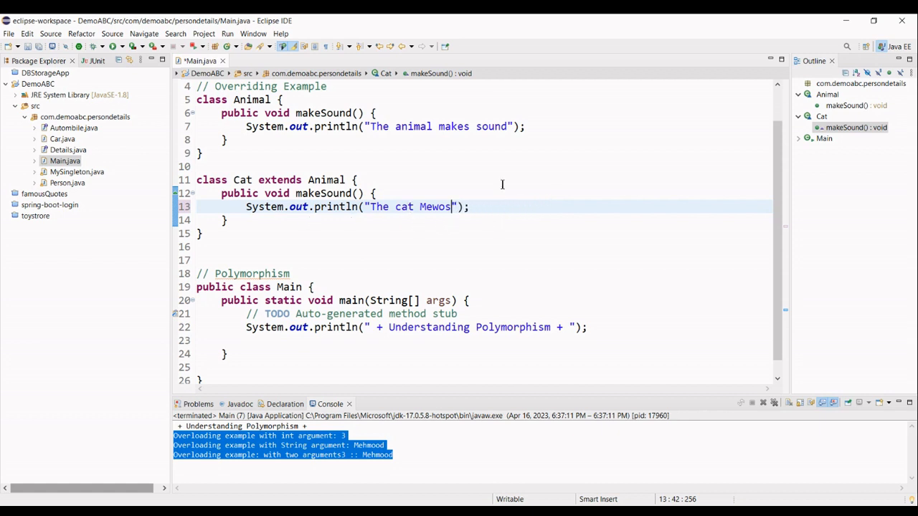
type("e")
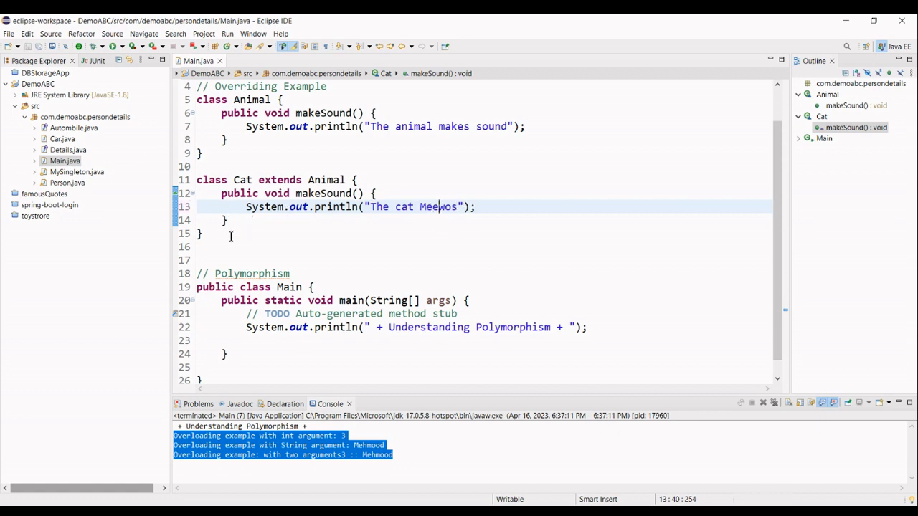
Declare 'class Dog extends Animal {' below the Cat class
type("cla")
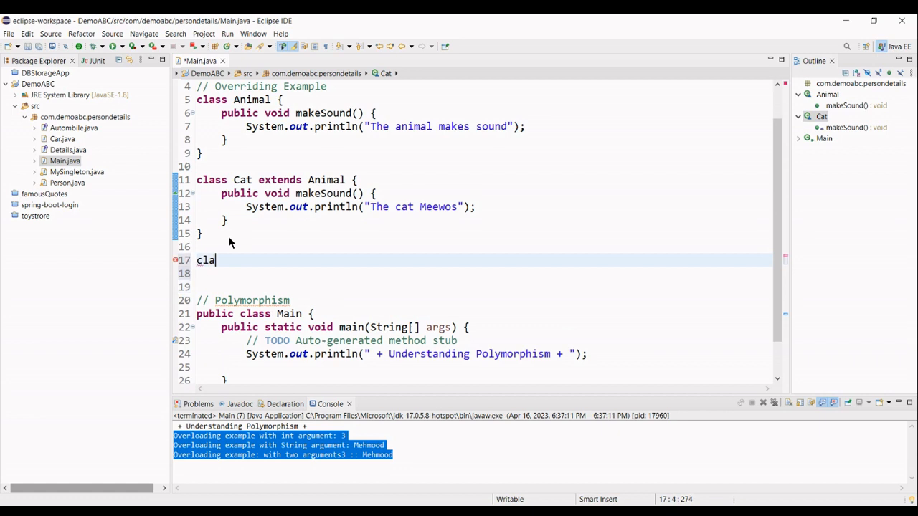
type("ss Dog")
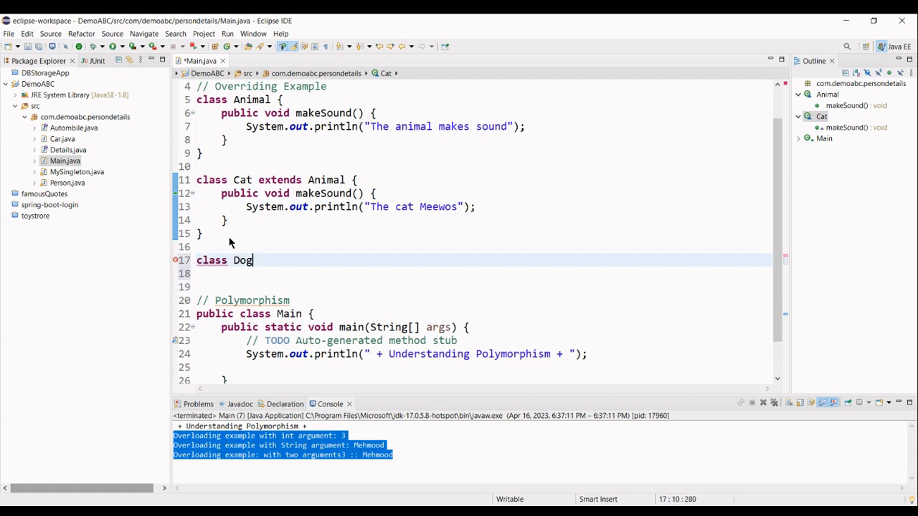
type("extedns")
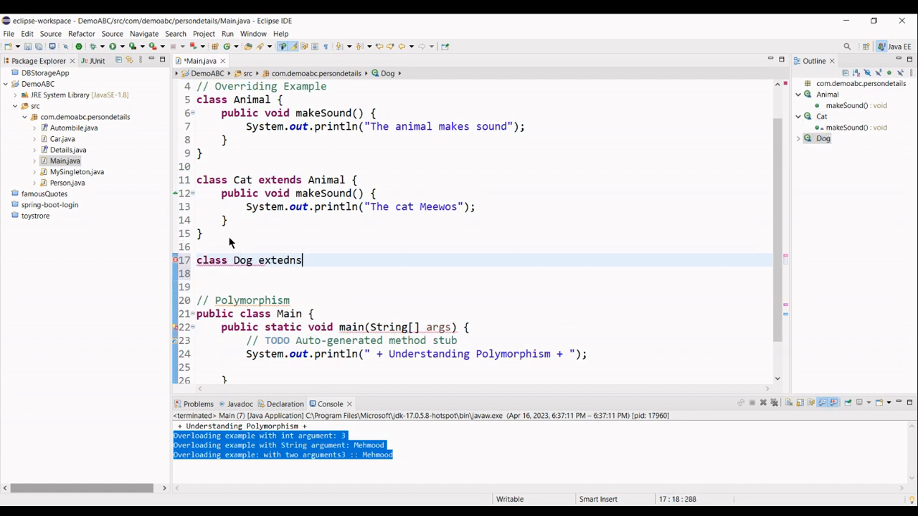
type("extends")
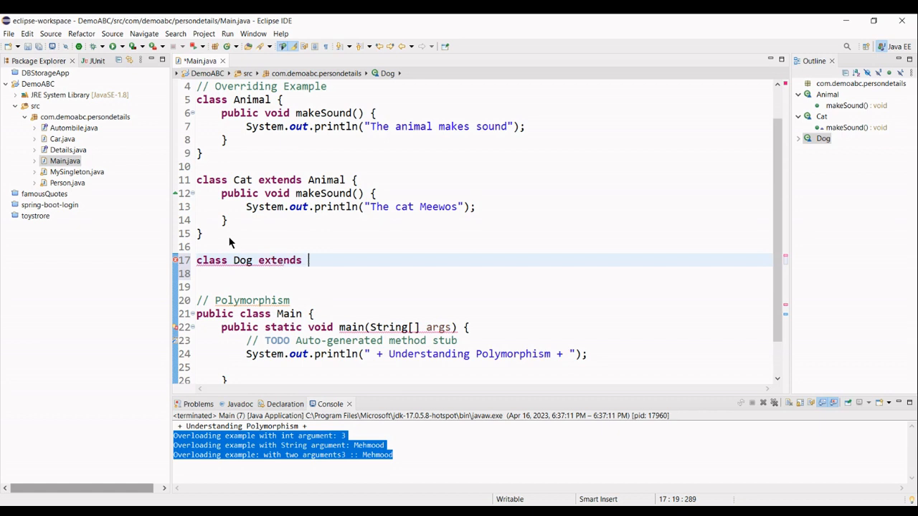
type("Animal")
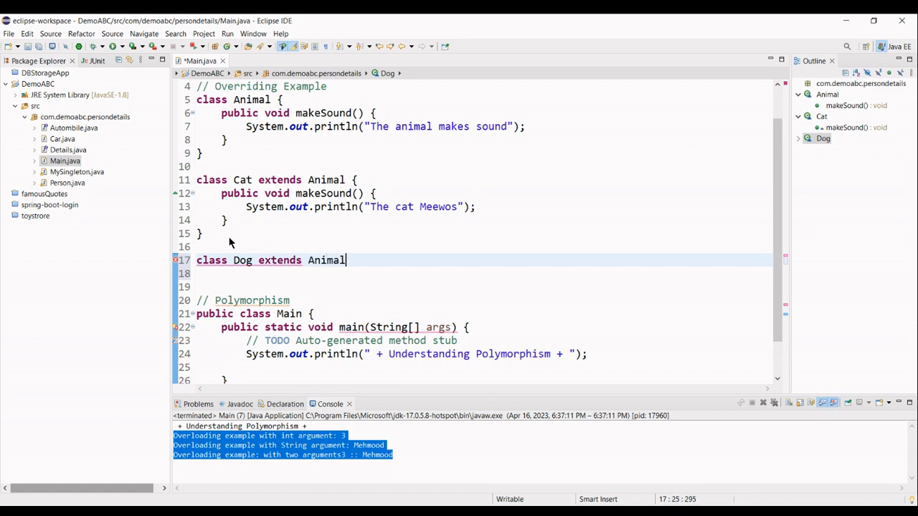
type("{")
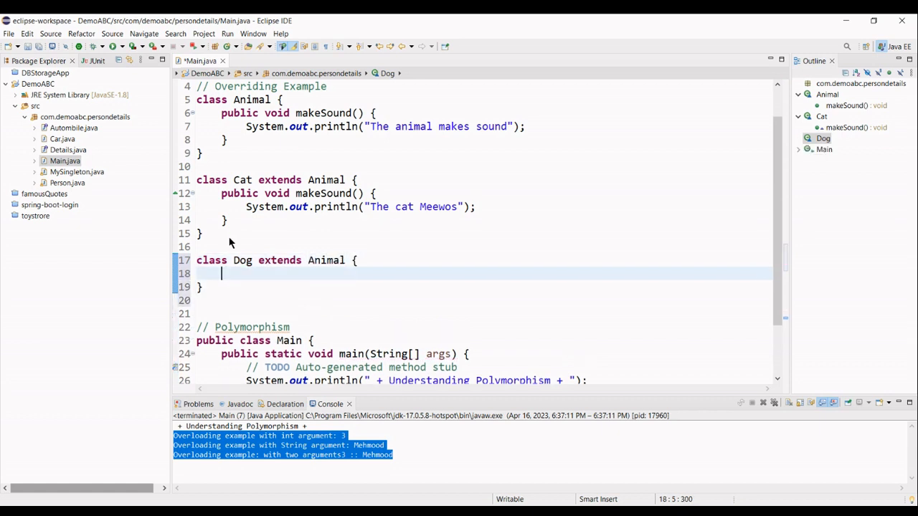
Give Dog a makeSound() override printing "The dog barks" and save Main.java
type("public void makeSound() {")
type("System.out.println(\"The dog barks und\");")
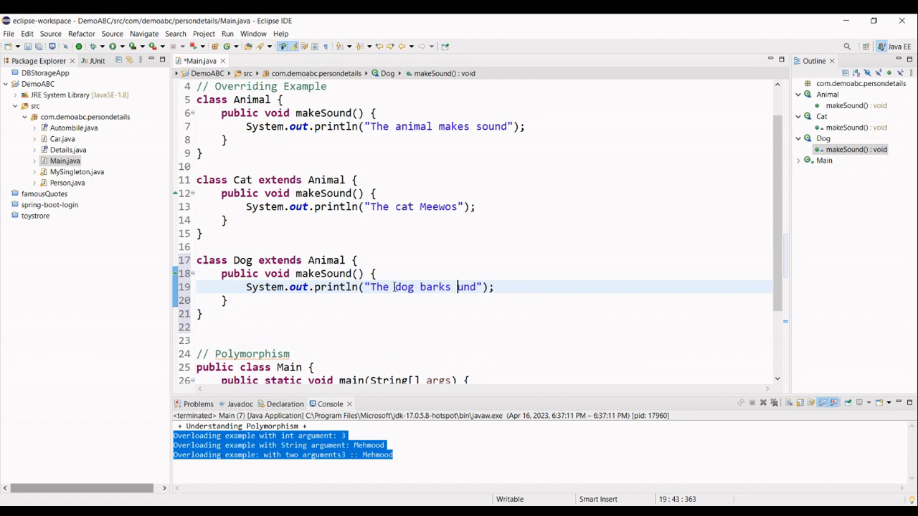
key("BackSpace")
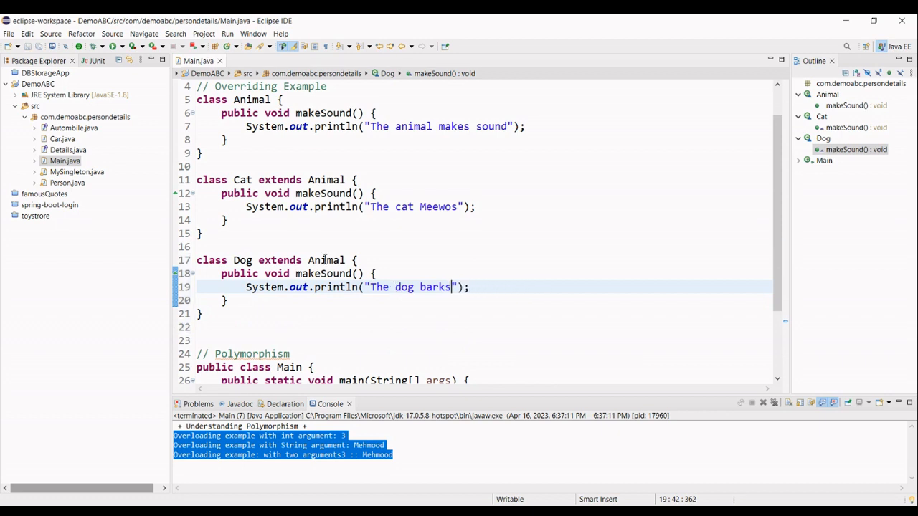
scroll("down", 3)
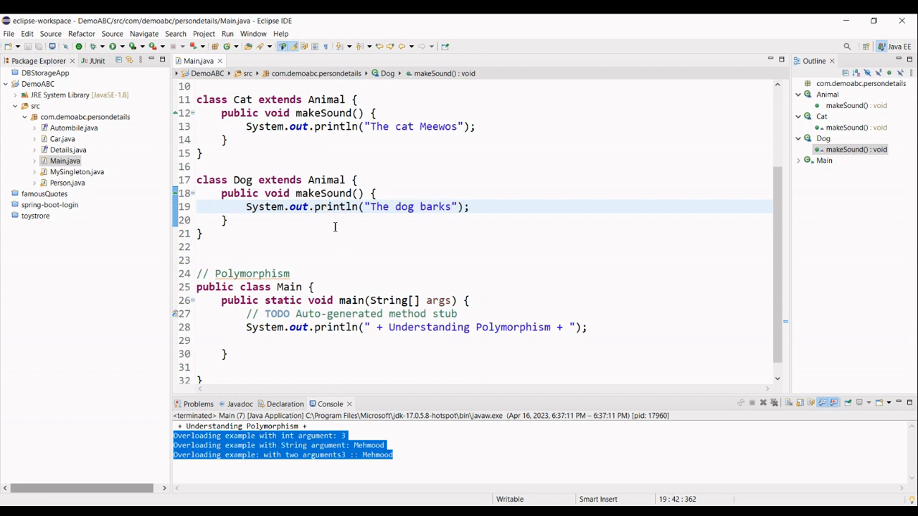
mouse_move(622, 333)
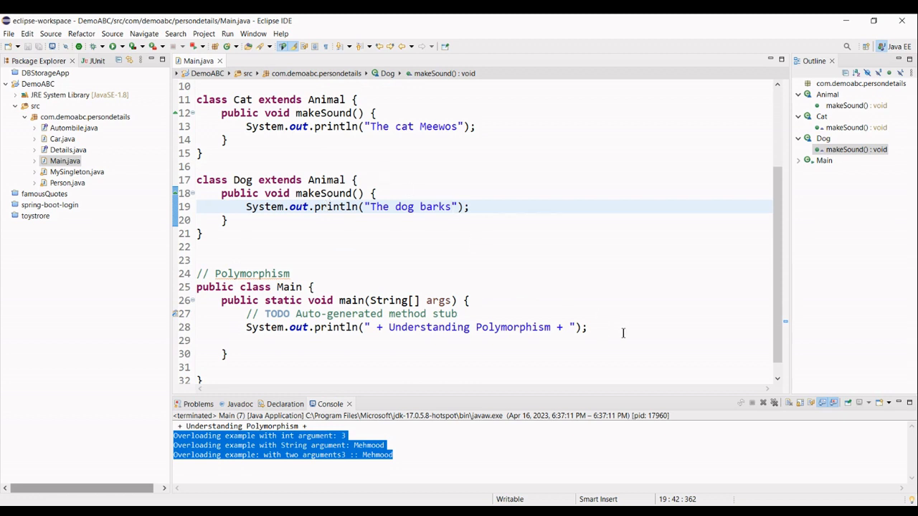
Add 'Animal animal = new Animal();' in main below the banner print line
left_click(611, 326)
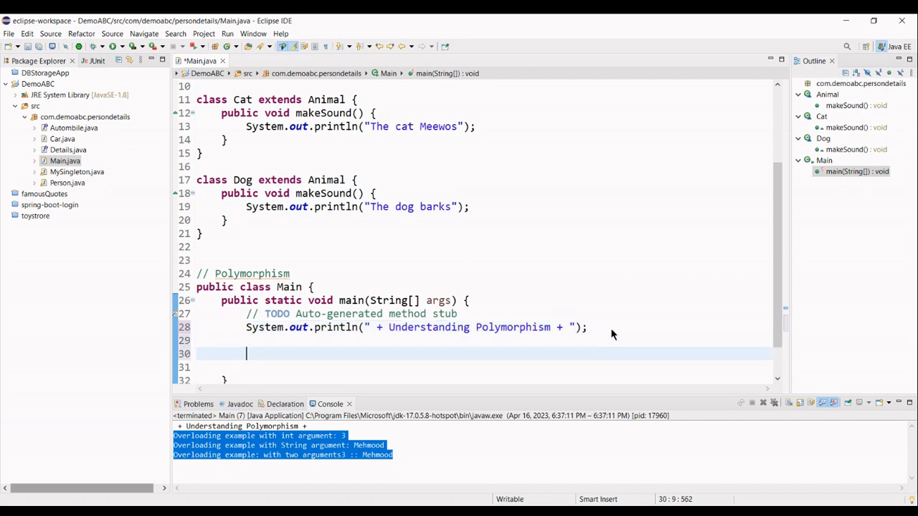
type("Animal animal")
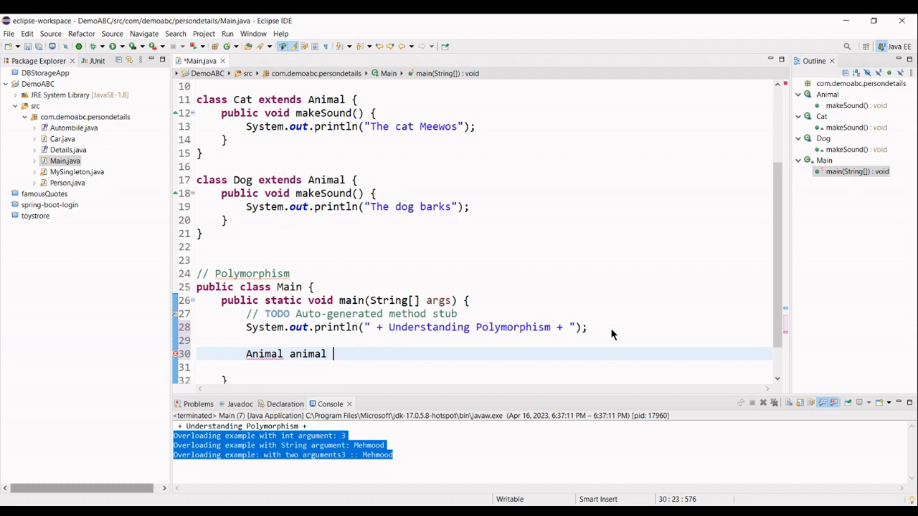
type("= new Ani")
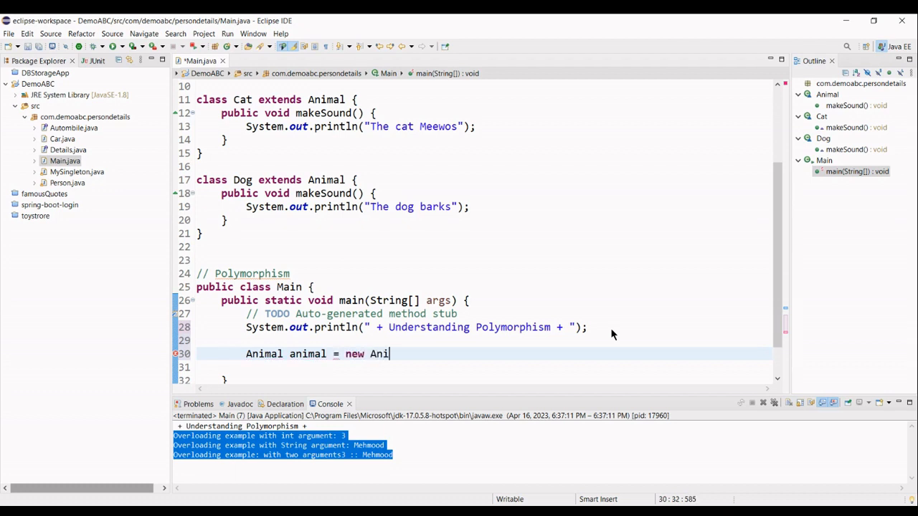
type("mal()")
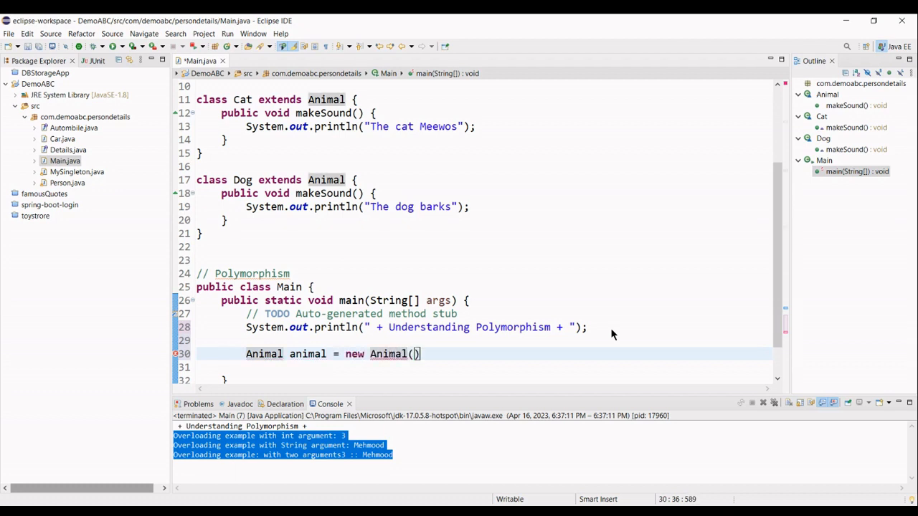
type(";")
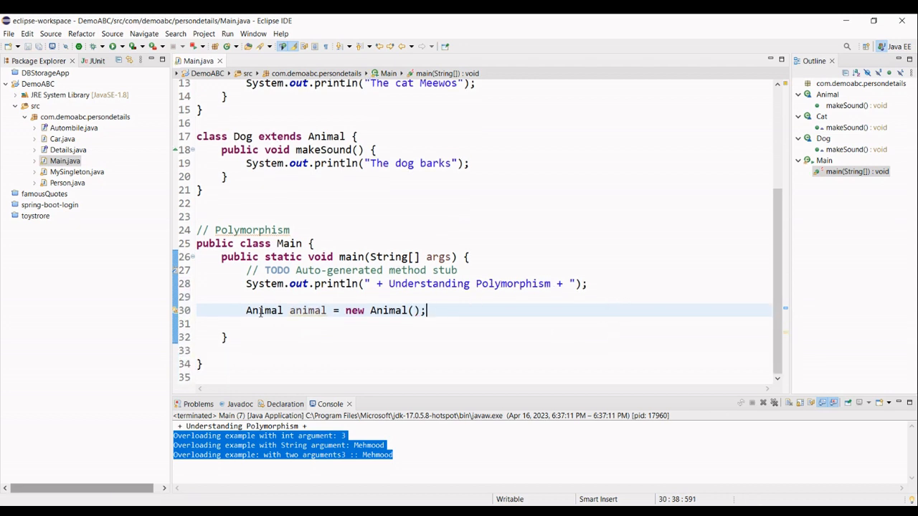
Add 'Animal cat = new Cat();' on the next line and highlight the Cat name
key("Return")
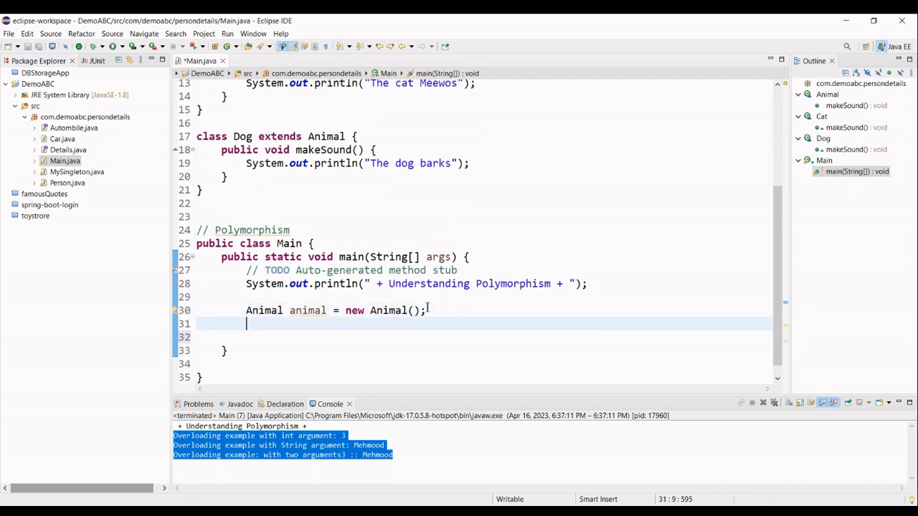
type("Animal cat = new")
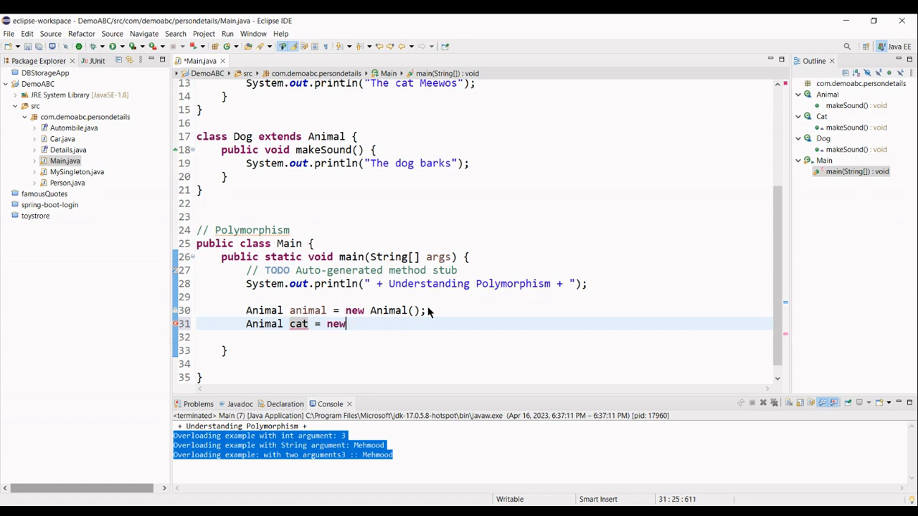
type("Cat")
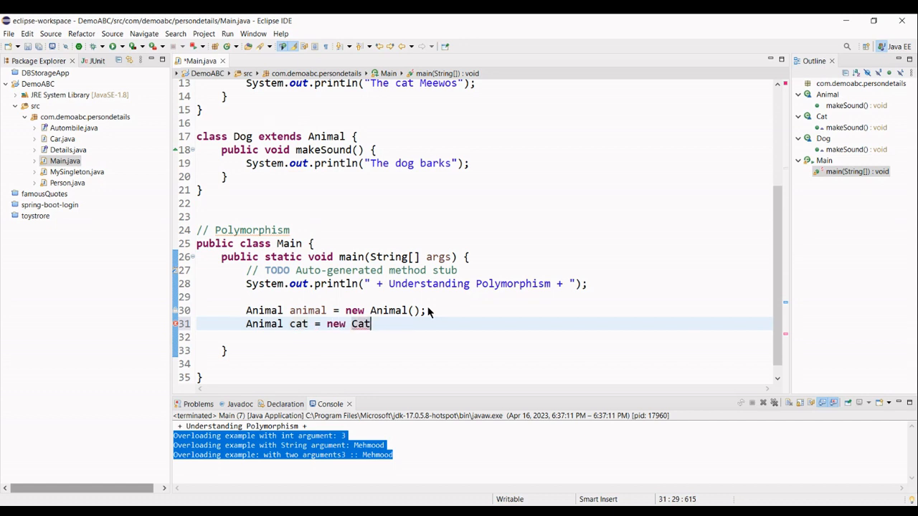
type("();")
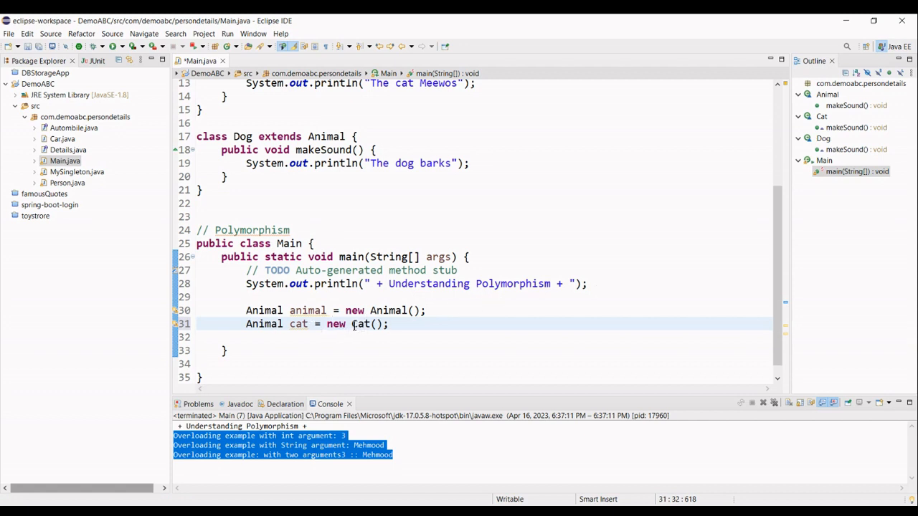
double_click(361, 324)
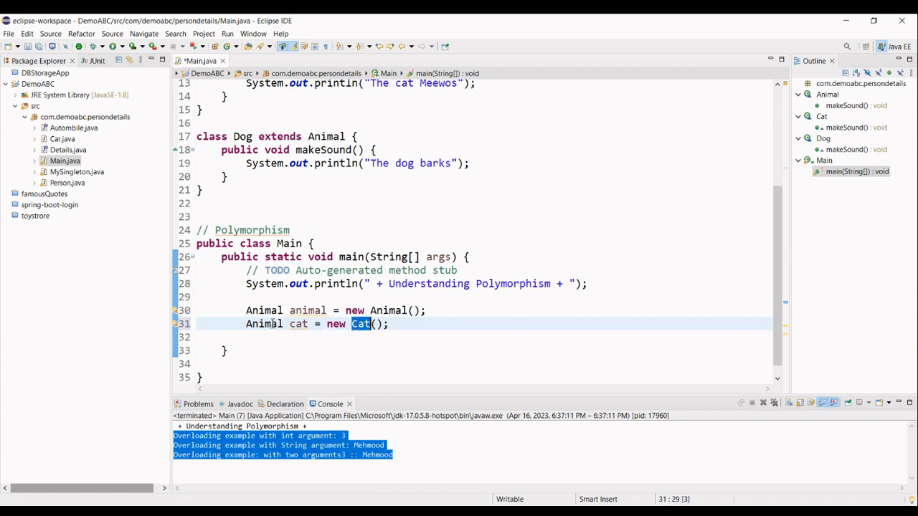
mouse_move(264, 324)
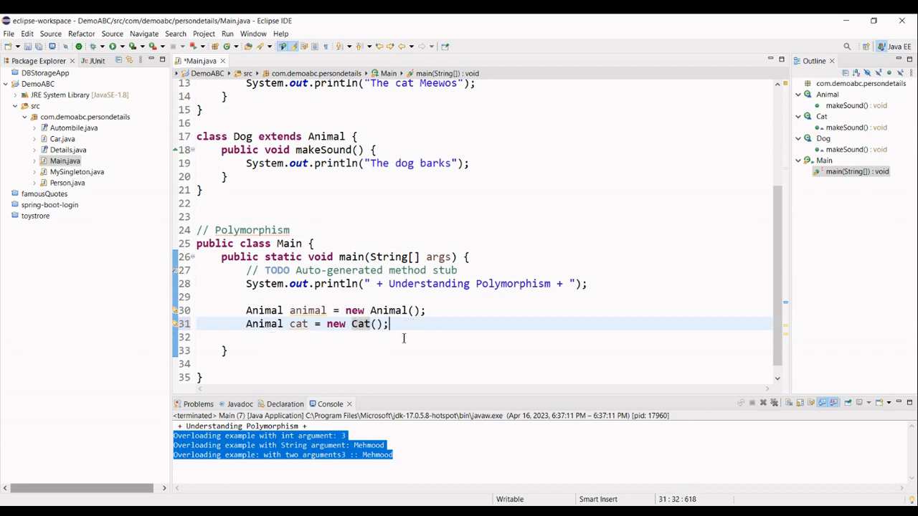
Add 'Animal dog = new Dog();' below the cat line using content assist for Dog
key("Return")
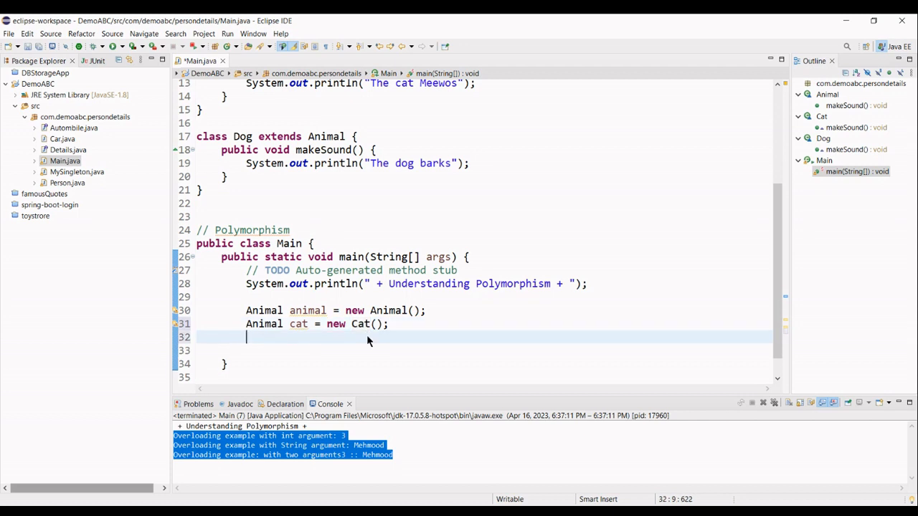
type("Animal")
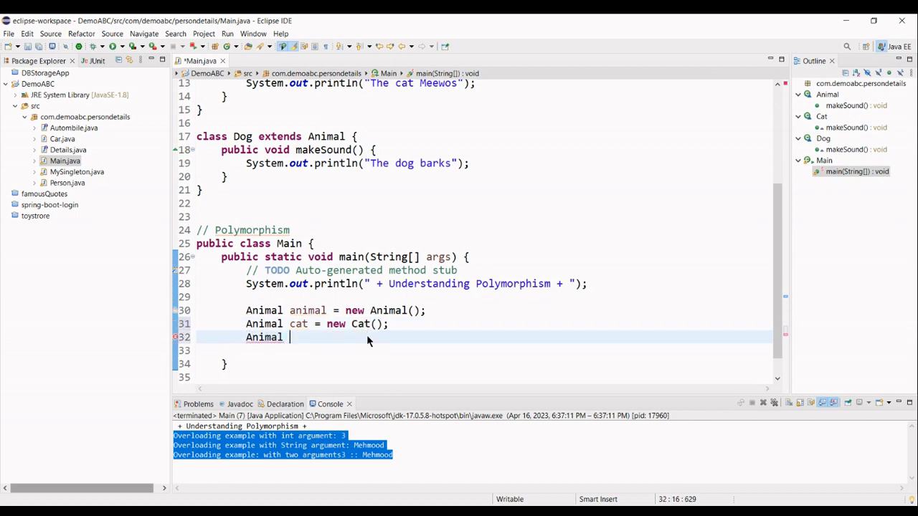
type("dog =")
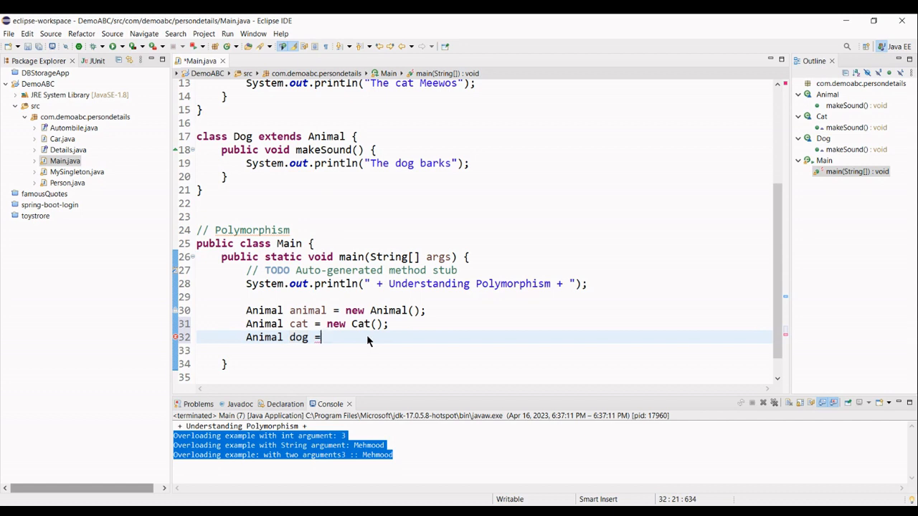
type("n")
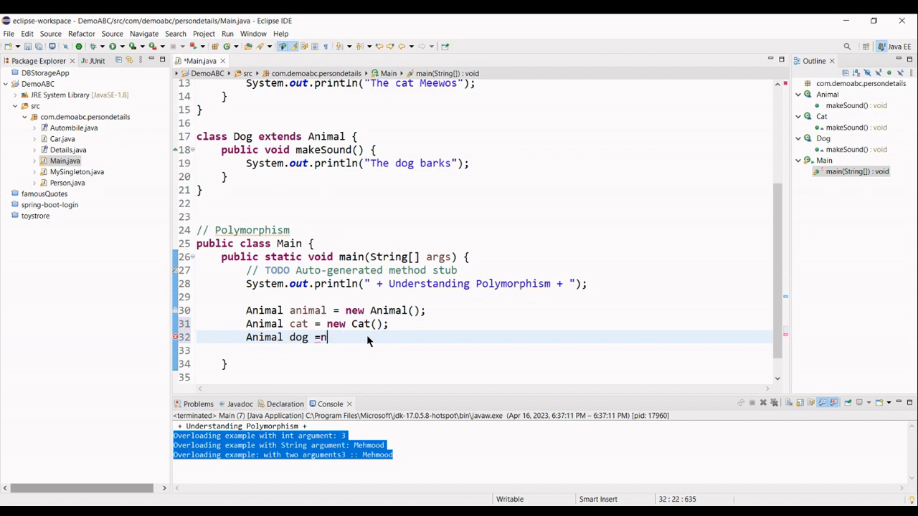
type("new do")
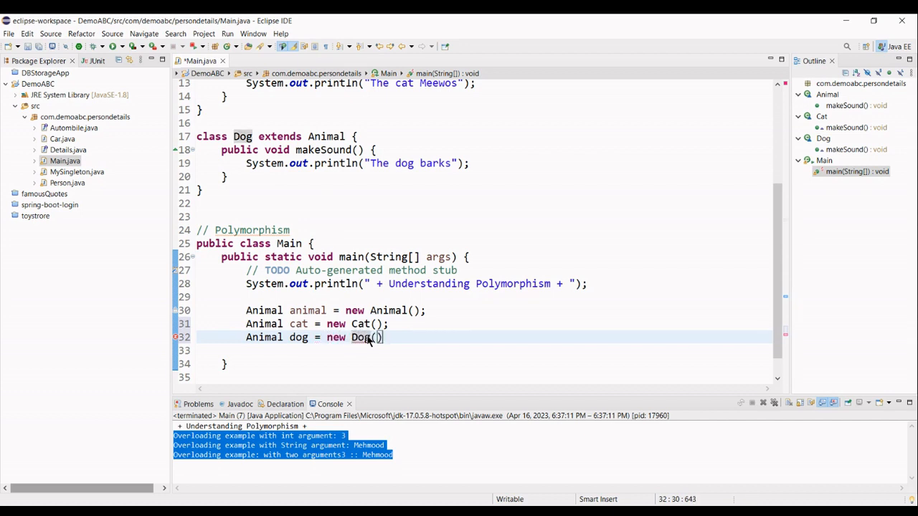
type(";")
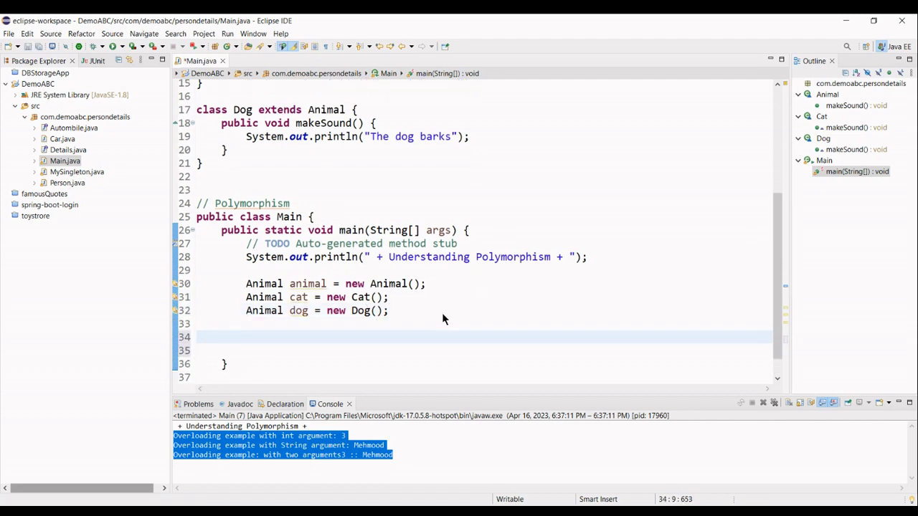
Write animal.makeSound();, cat.makeSound(); and dog.makeSound(); via content assist and save
type("animal.")
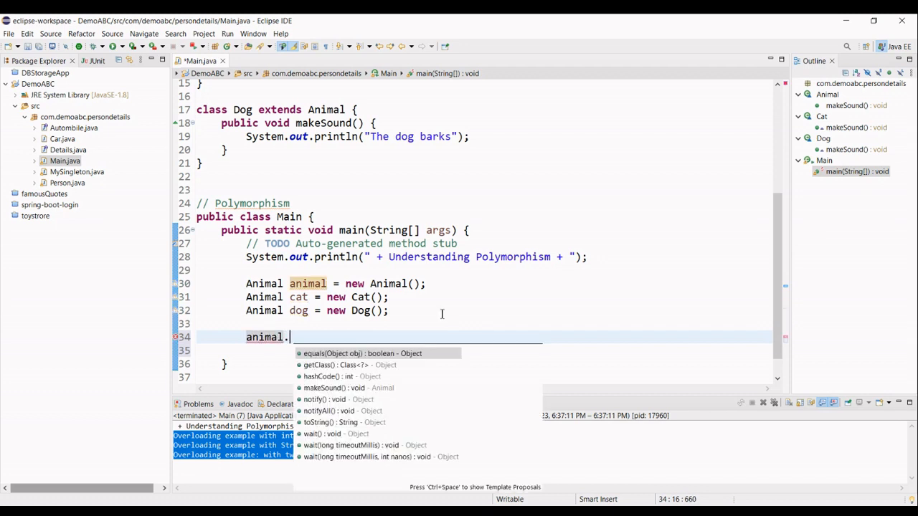
type("makeSound();")
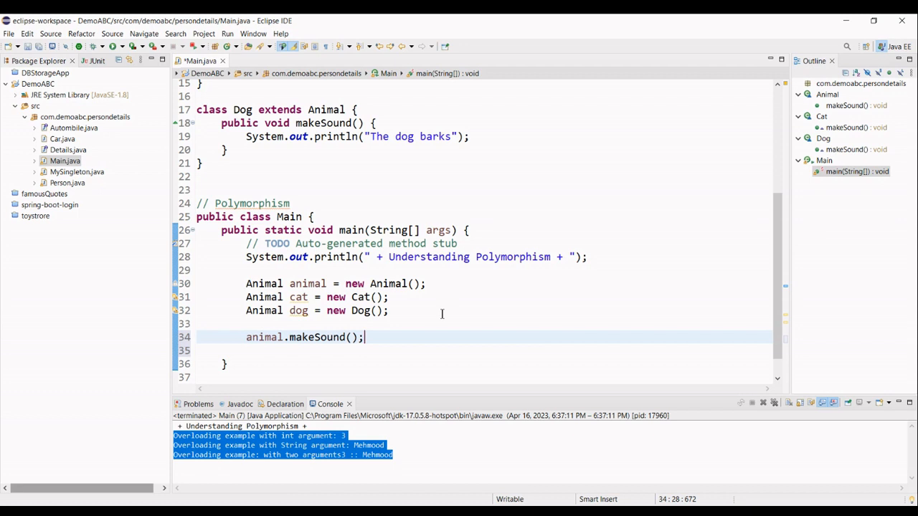
type("cat.makeSound();")
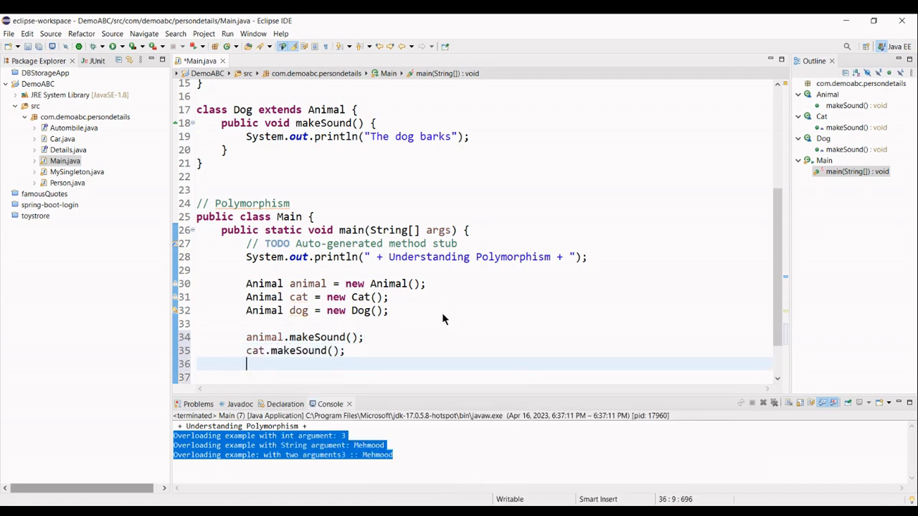
type("dog.makeSound();")
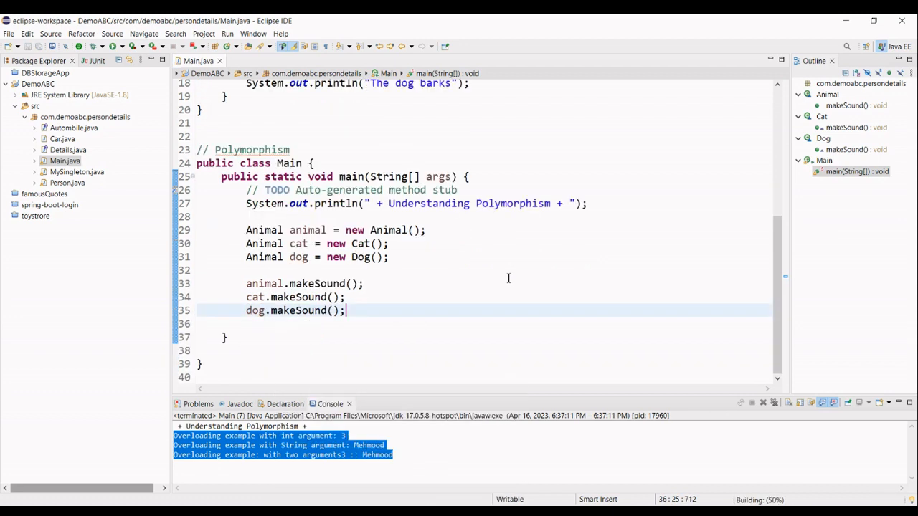
Run Main to print the three sounds in the Console, then highlight new Cat() on line 31
left_click(227, 46)
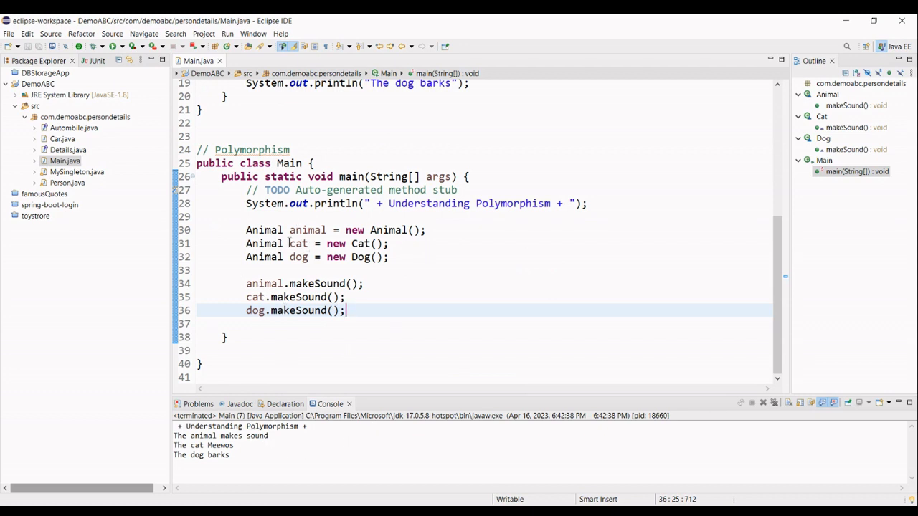
double_click(264, 244)
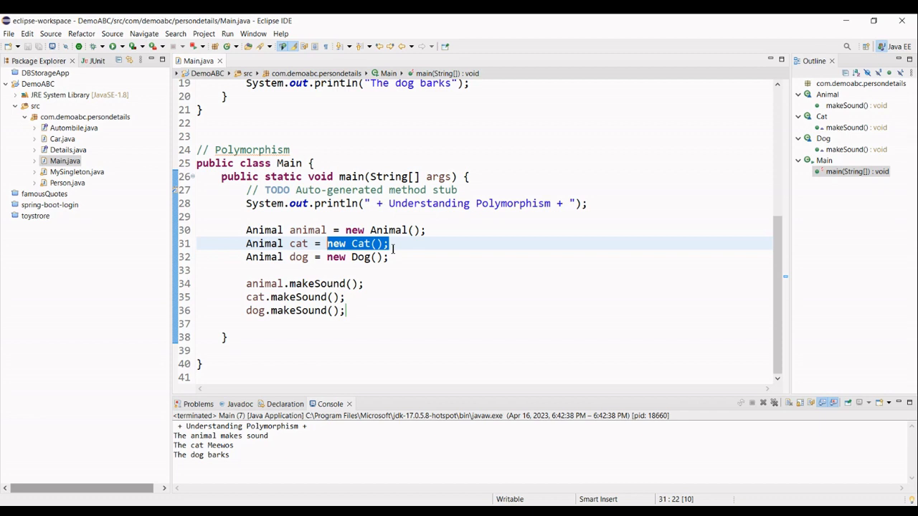
left_click(407, 244)
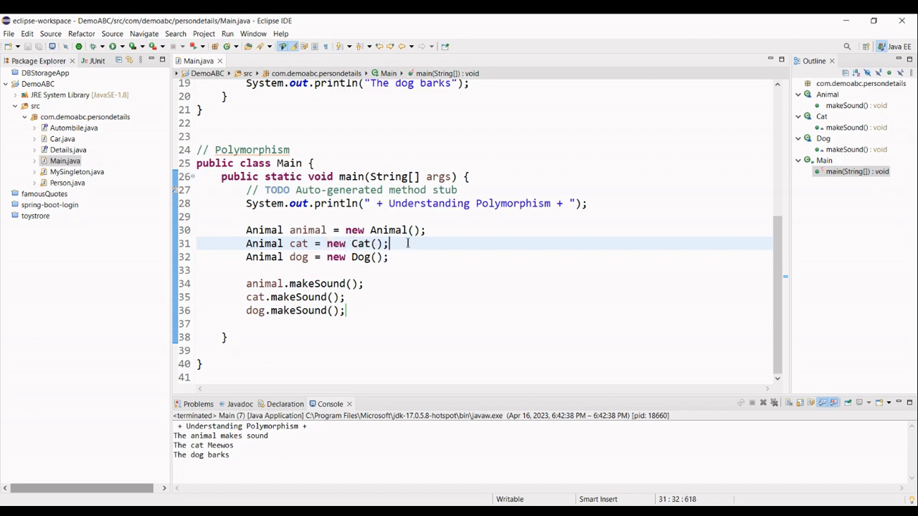
double_click(357, 244)
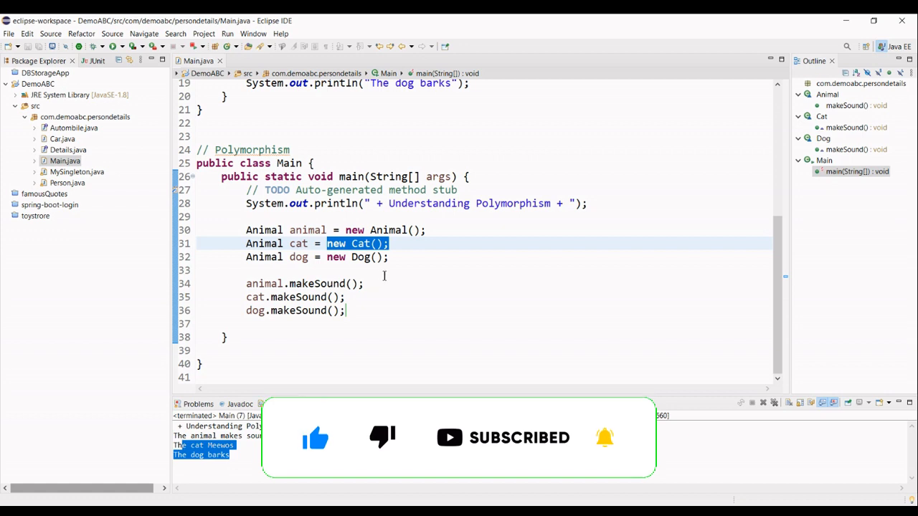
scroll("up", 3)
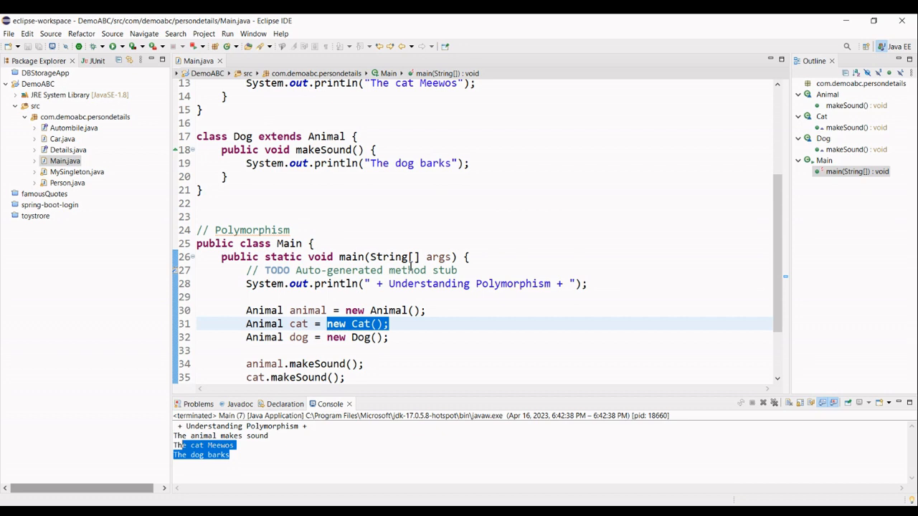
mouse_move(450, 193)
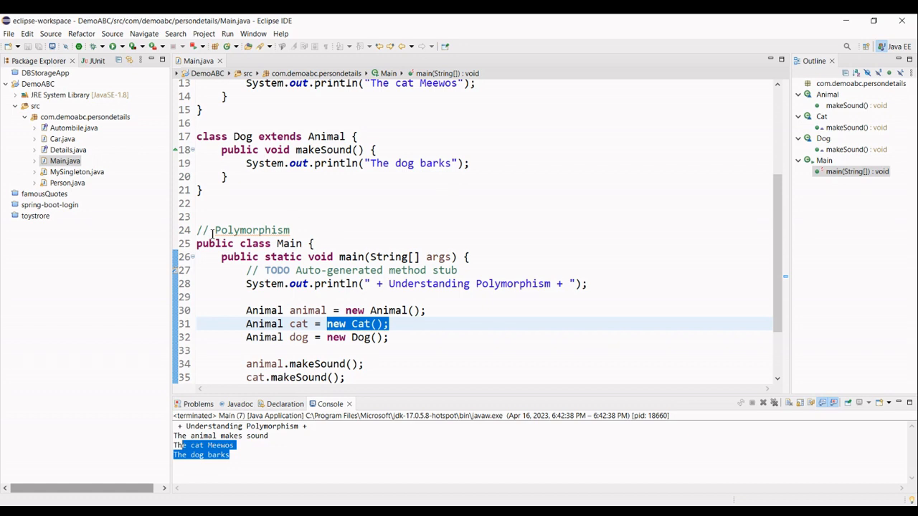
mouse_move(452, 219)
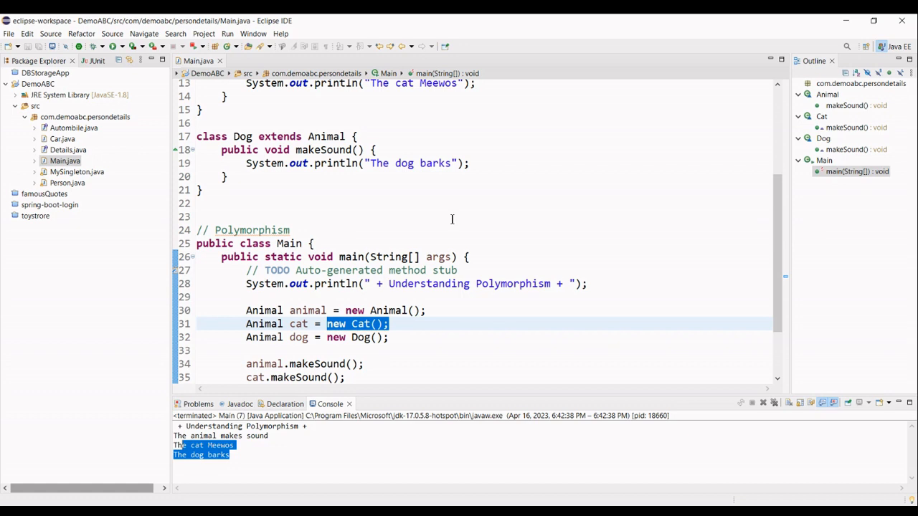
scroll("down", 3)
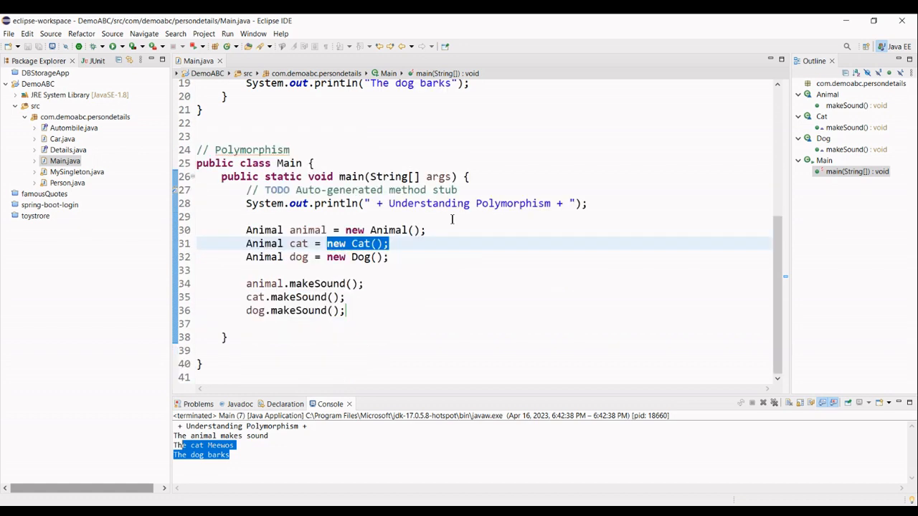